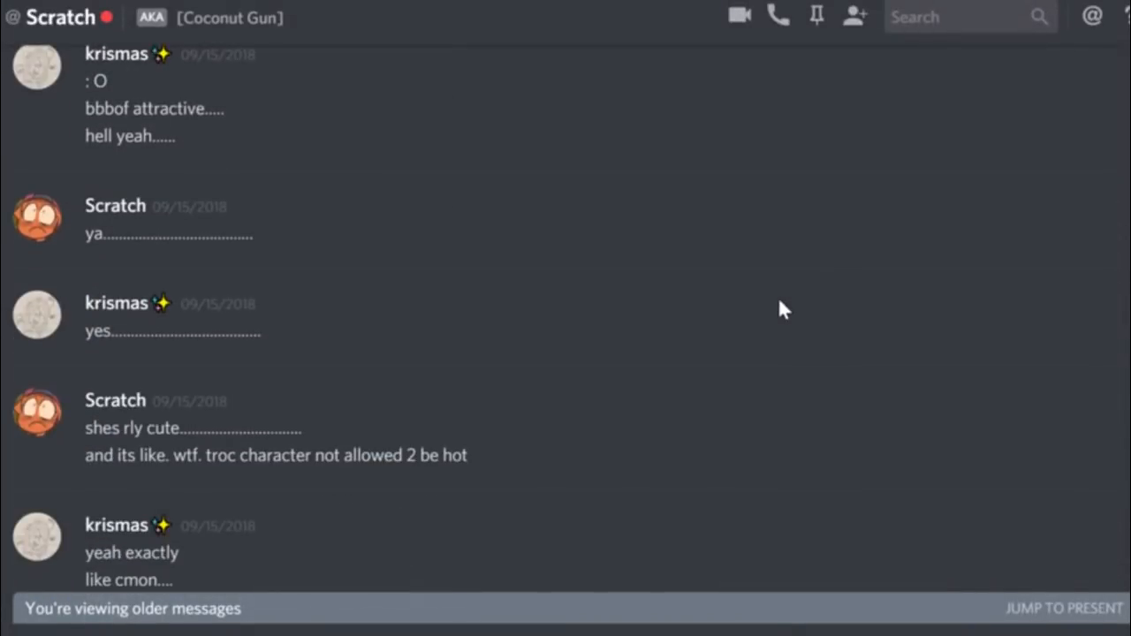
pyautogui.scroll(-3)
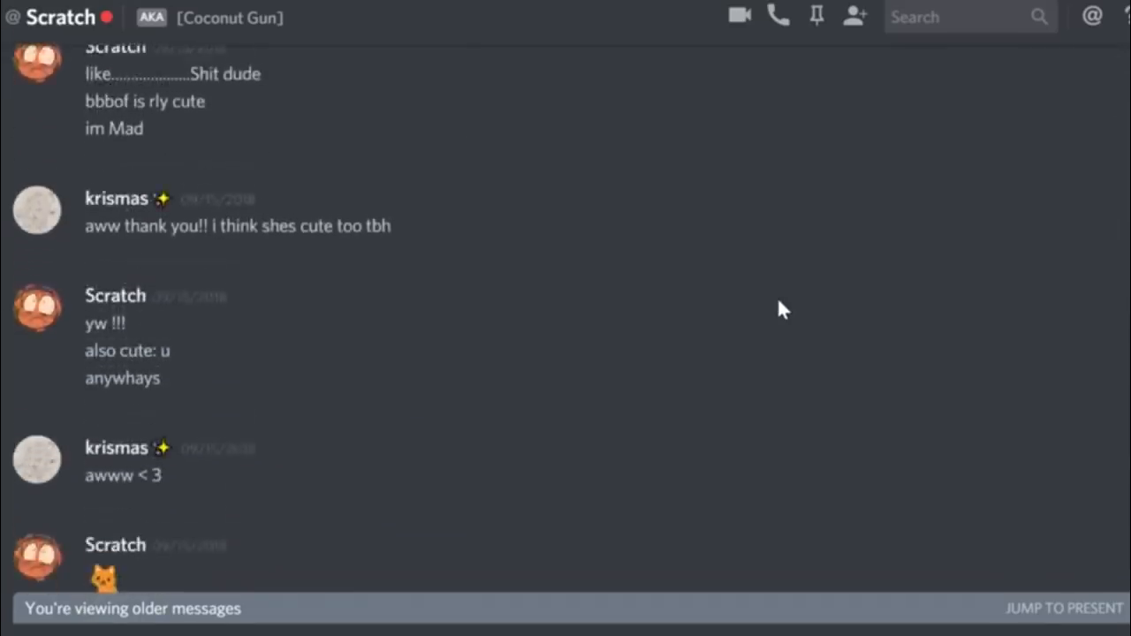
pyautogui.scroll(-3)
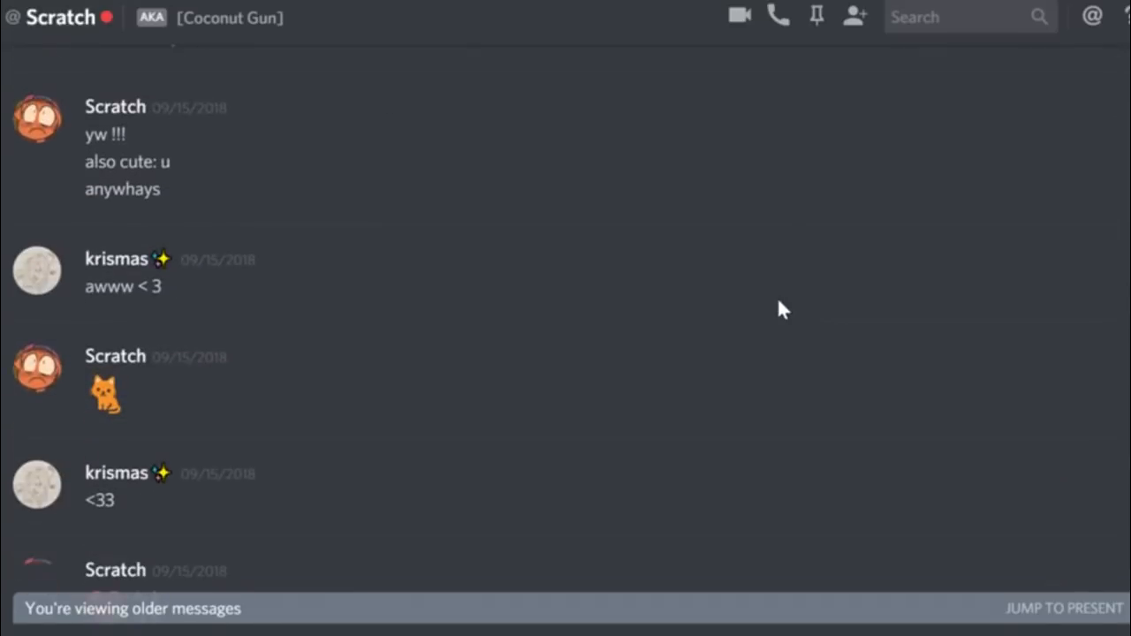
pyautogui.scroll(-3)
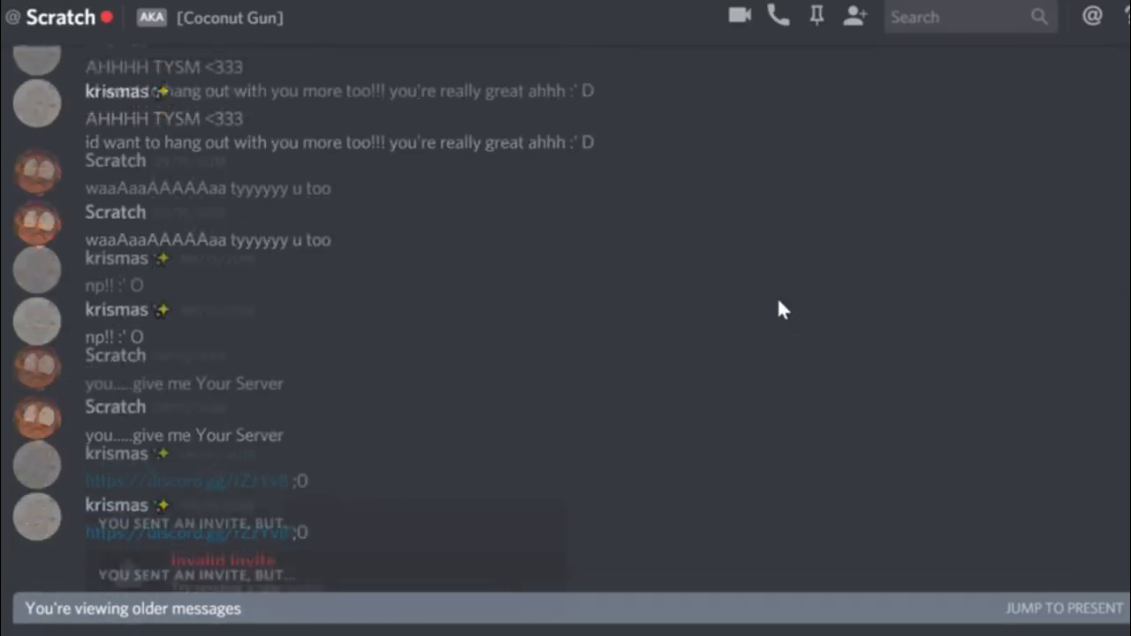
pyautogui.scroll(-3)
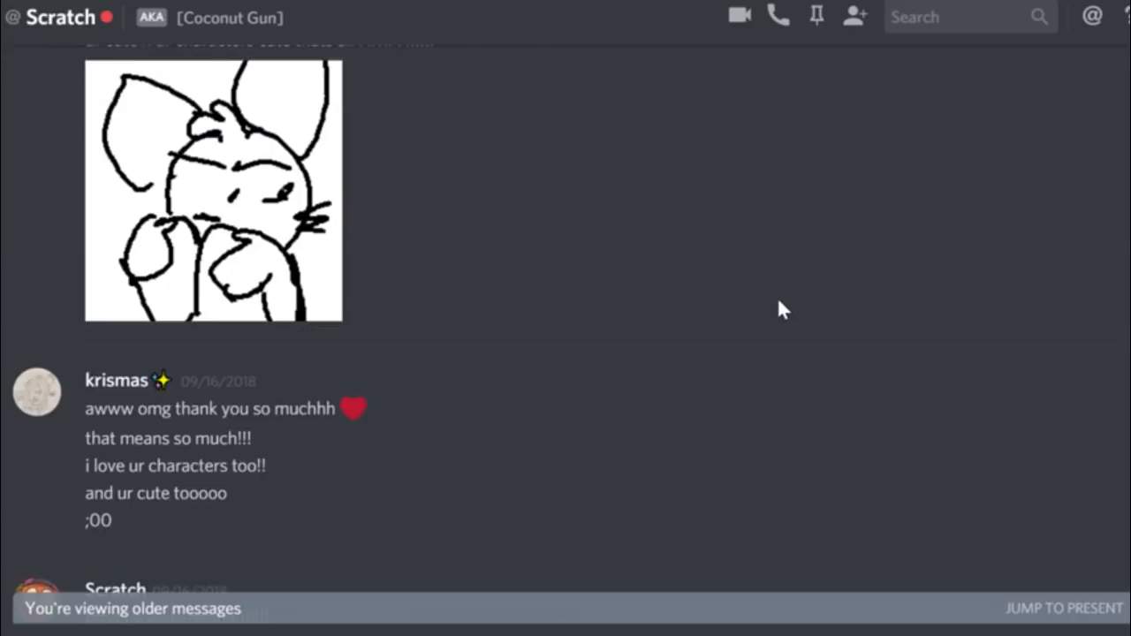
pyautogui.scroll(-3)
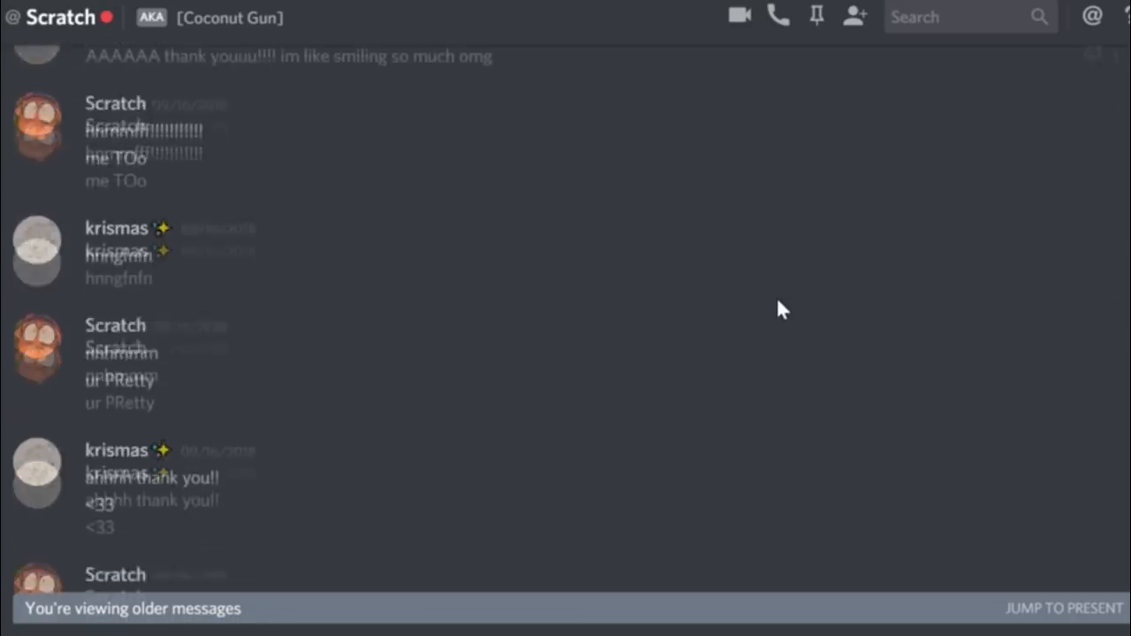
pyautogui.scroll(-3)
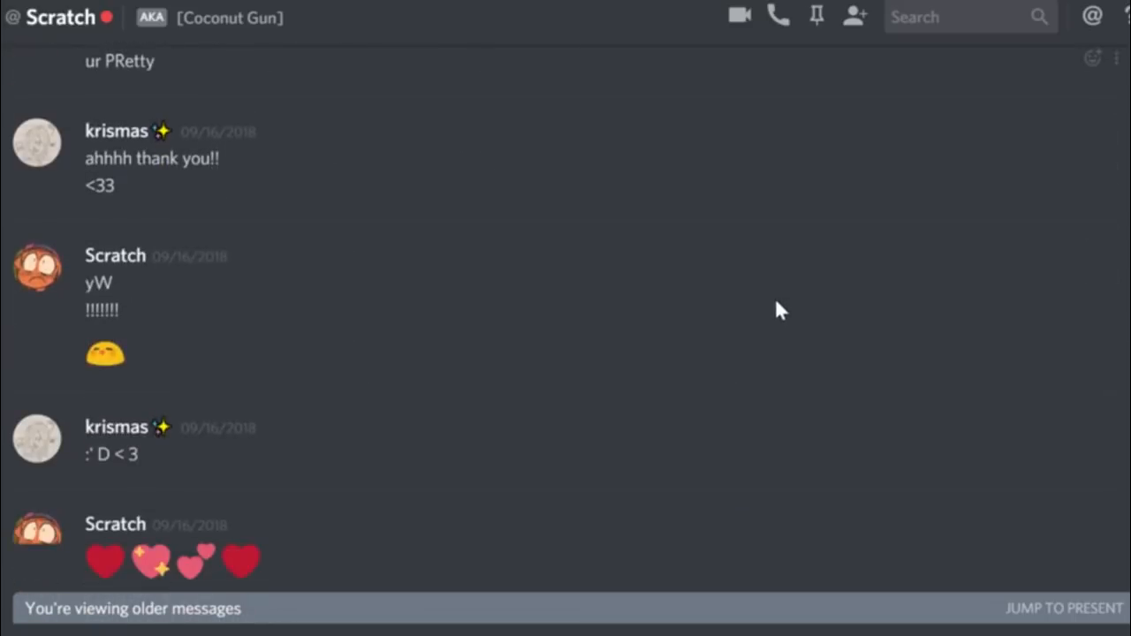
pyautogui.scroll(-3)
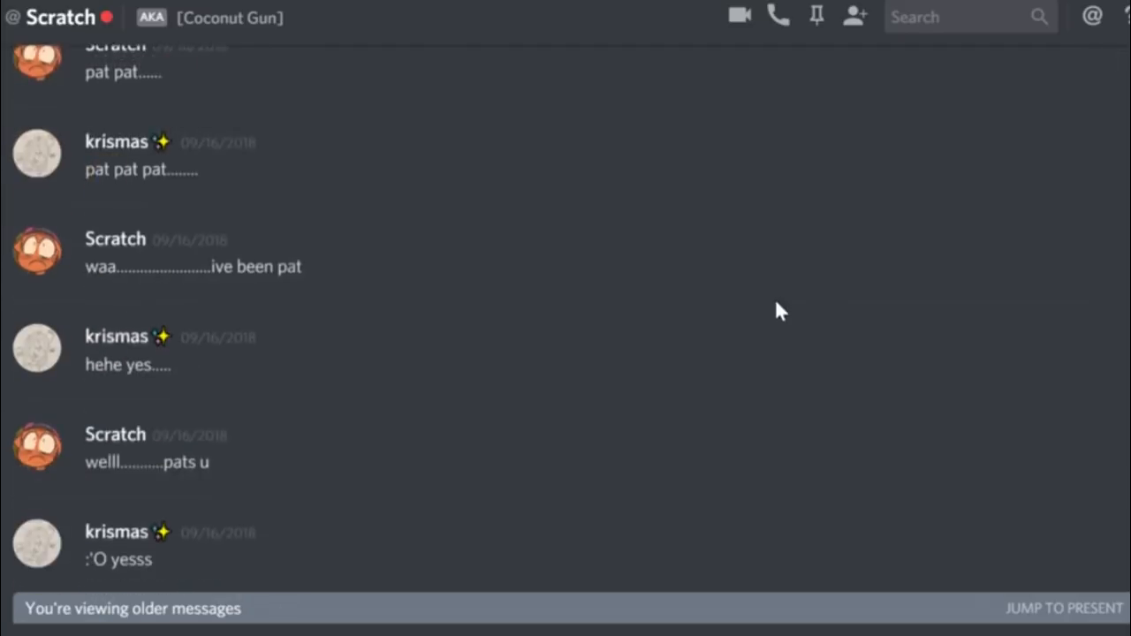
pyautogui.scroll(-3)
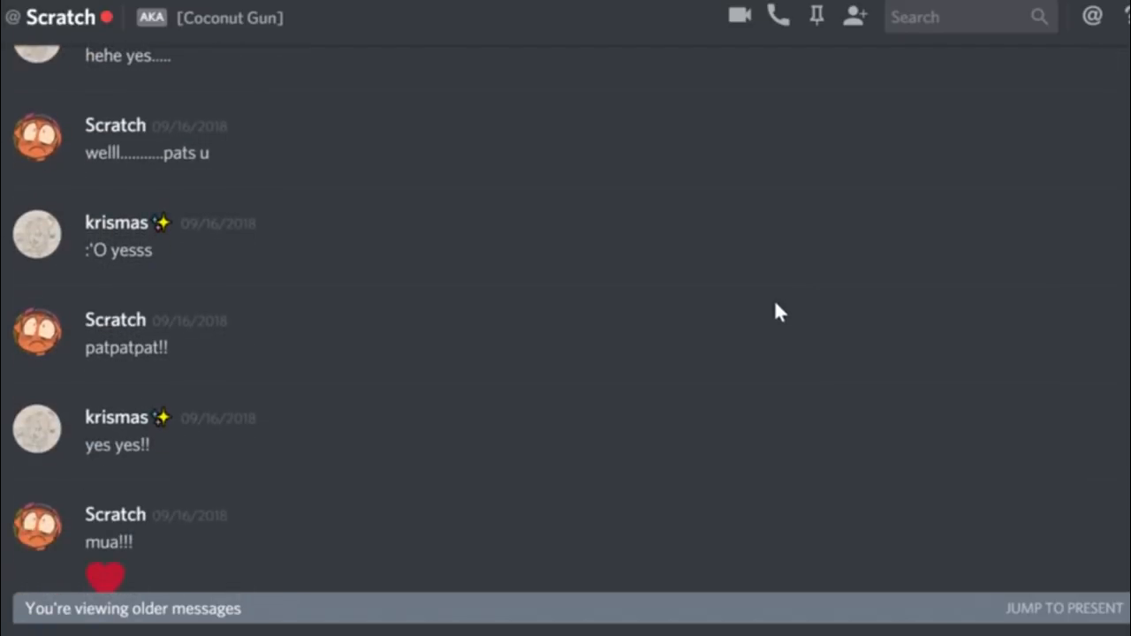
pyautogui.scroll(-3)
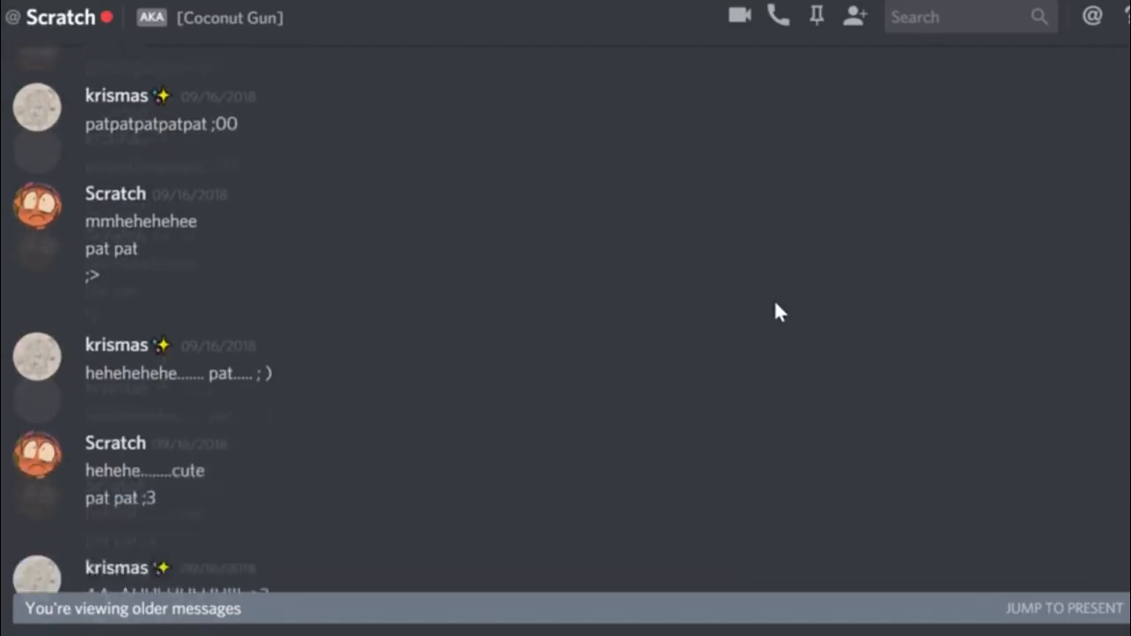
pyautogui.scroll(-3)
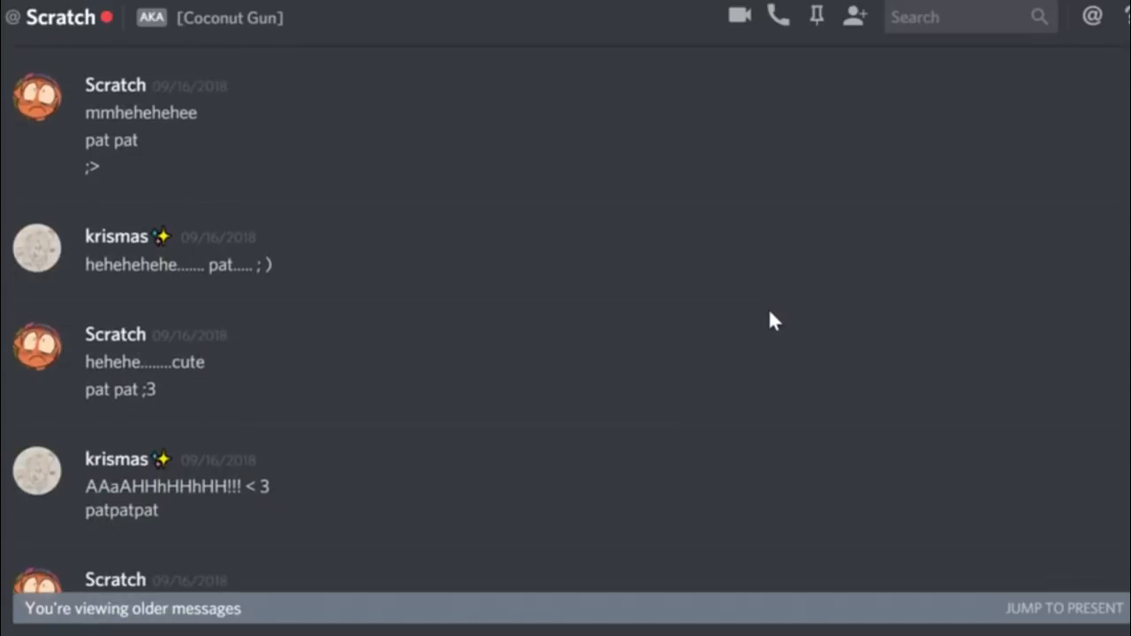
pyautogui.scroll(-3)
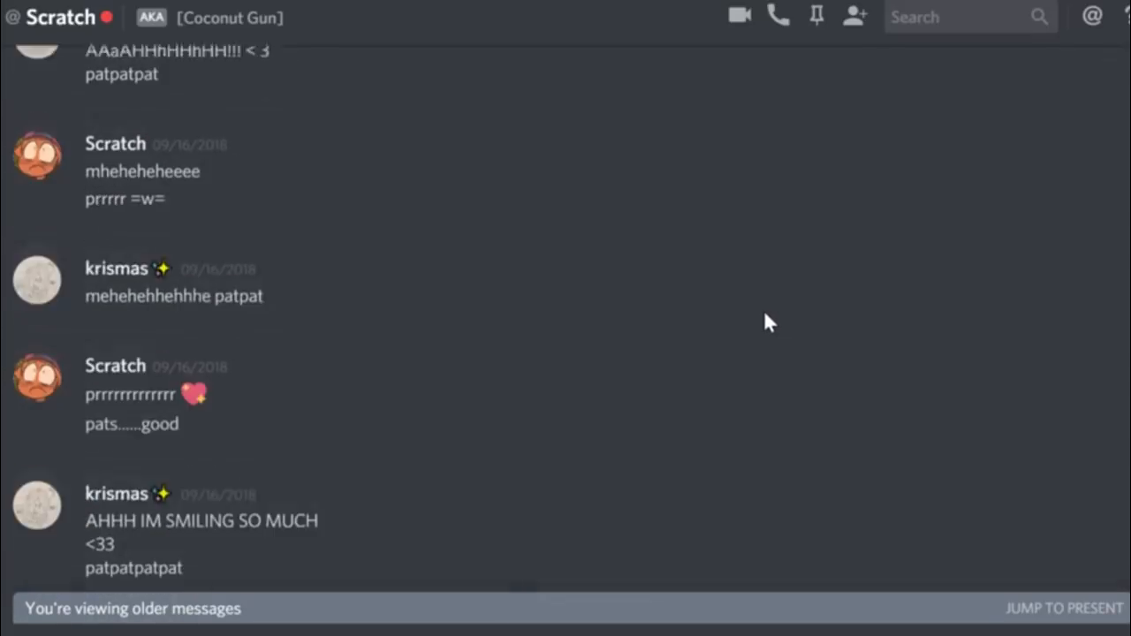
pyautogui.scroll(-3)
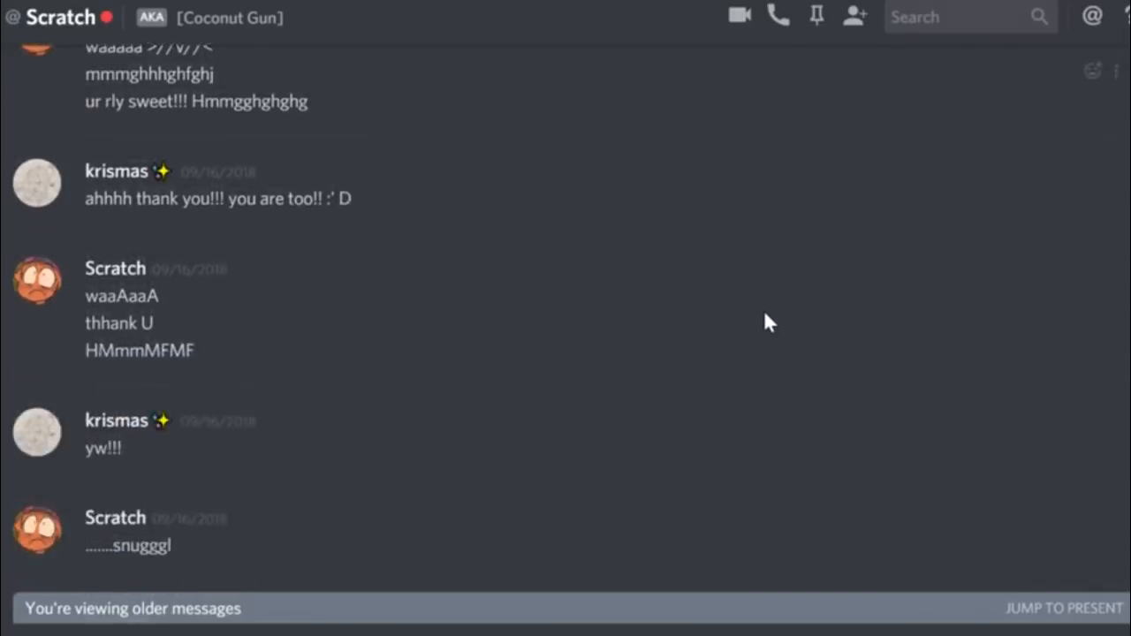
pyautogui.scroll(-3)
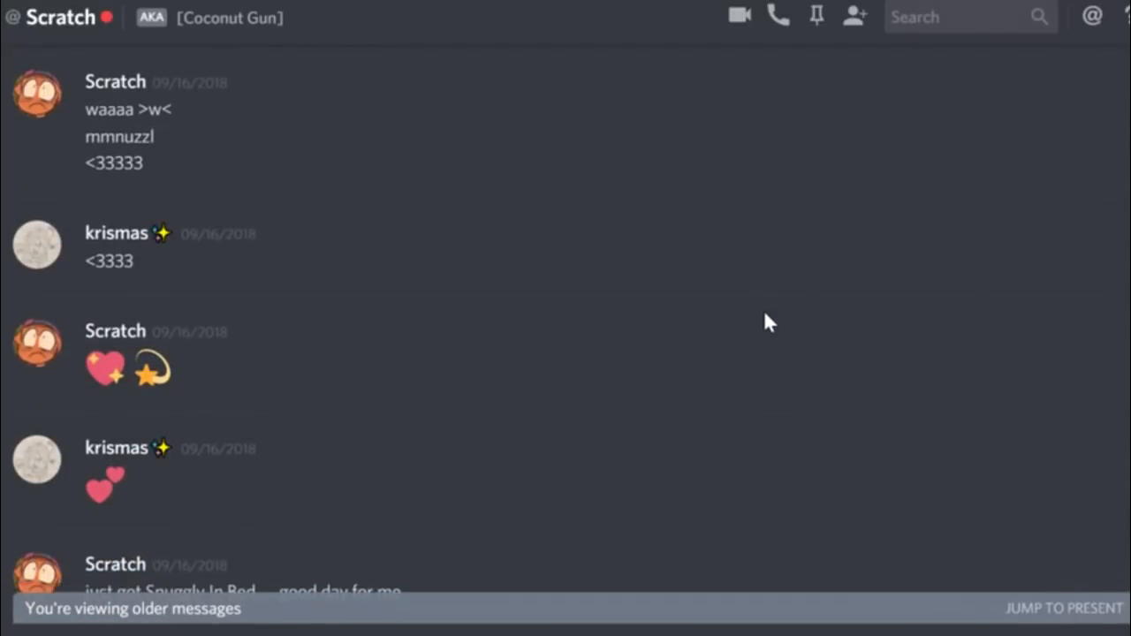
pyautogui.scroll(-3)
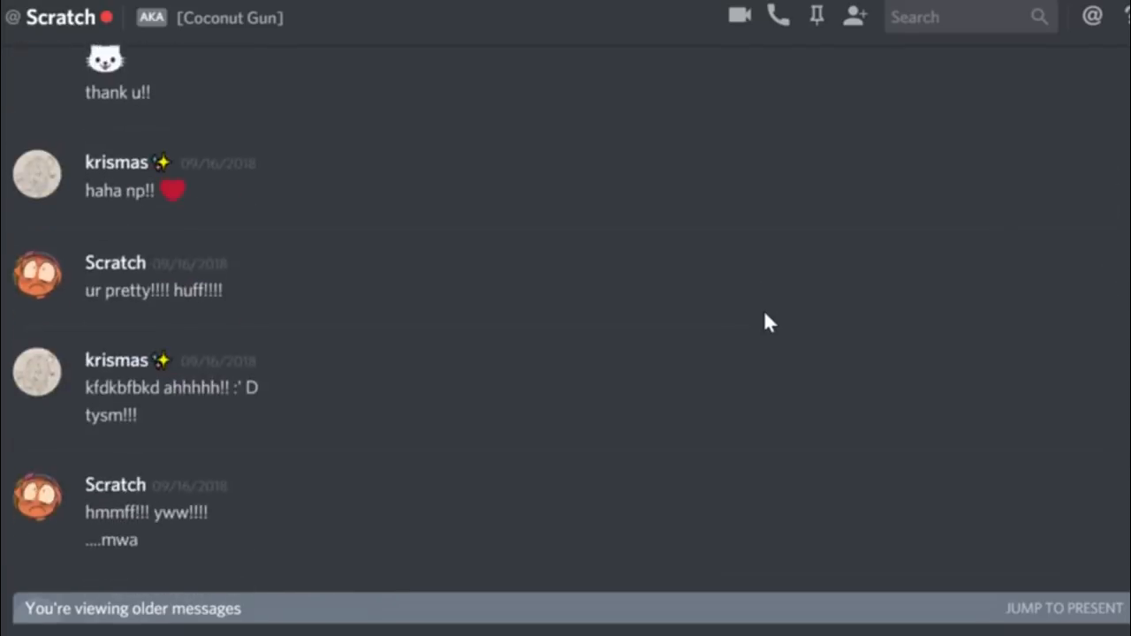
pyautogui.scroll(-3)
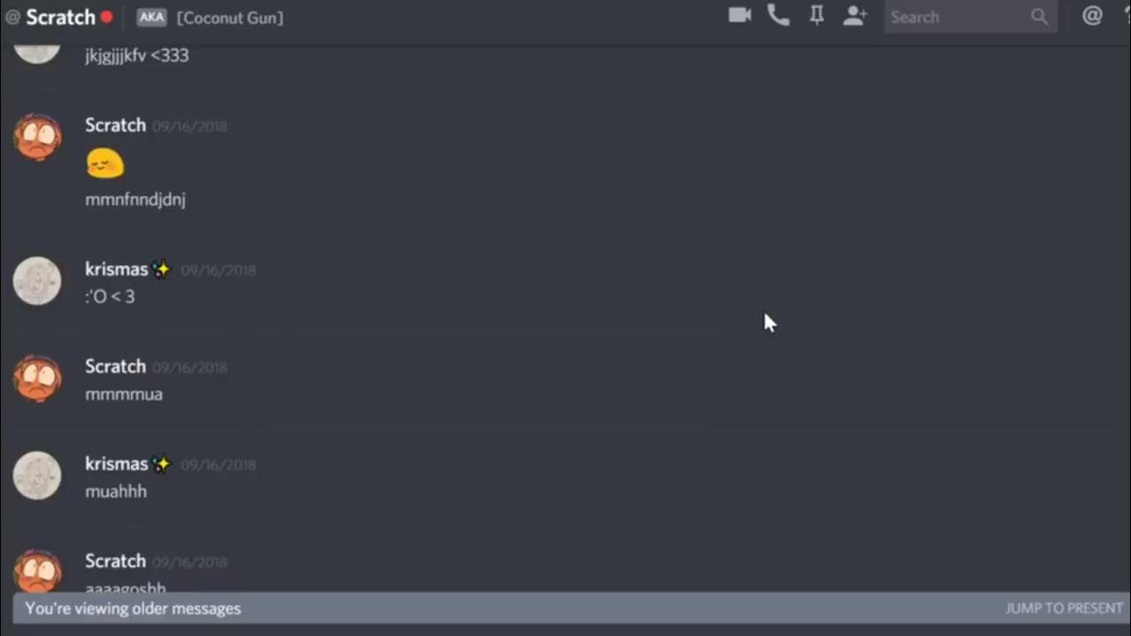
pyautogui.scroll(-3)
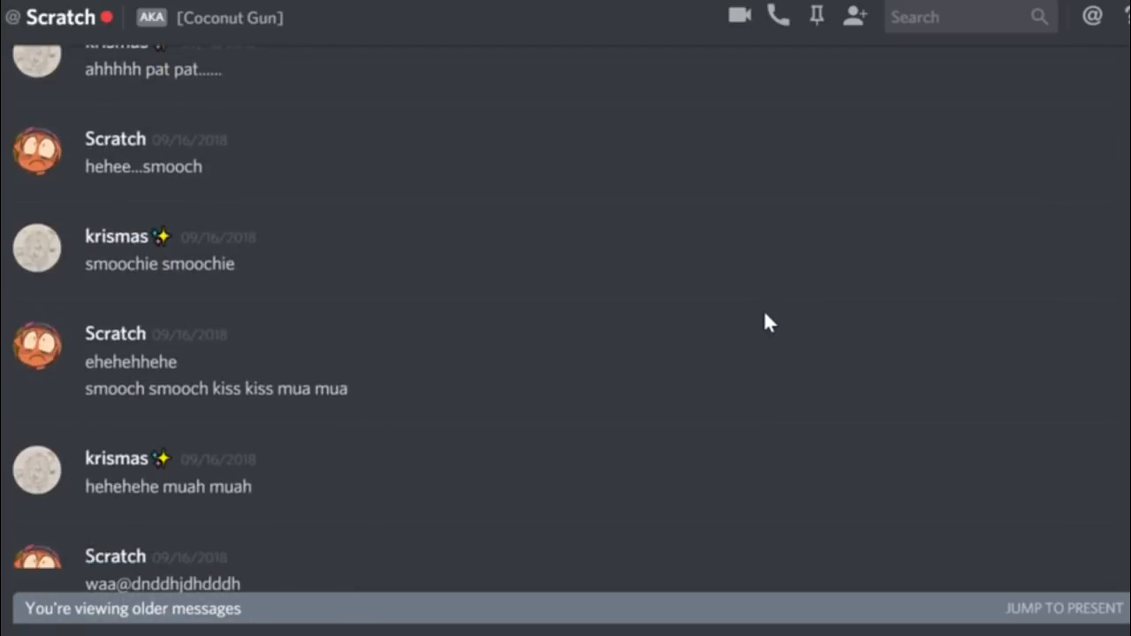
pyautogui.scroll(-3)
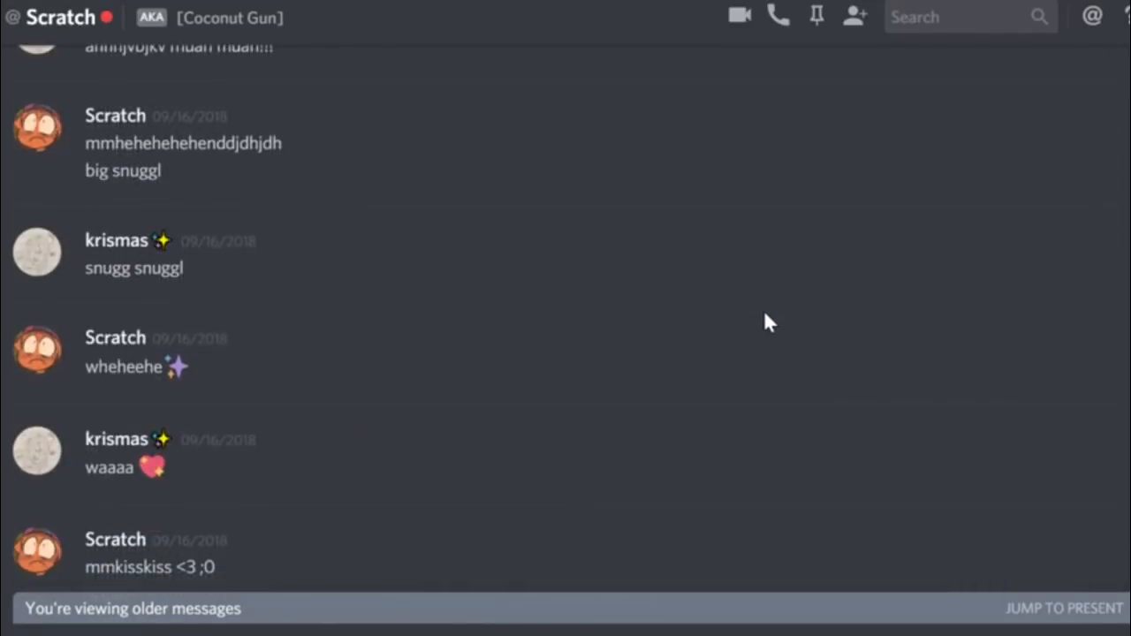
pyautogui.scroll(-3)
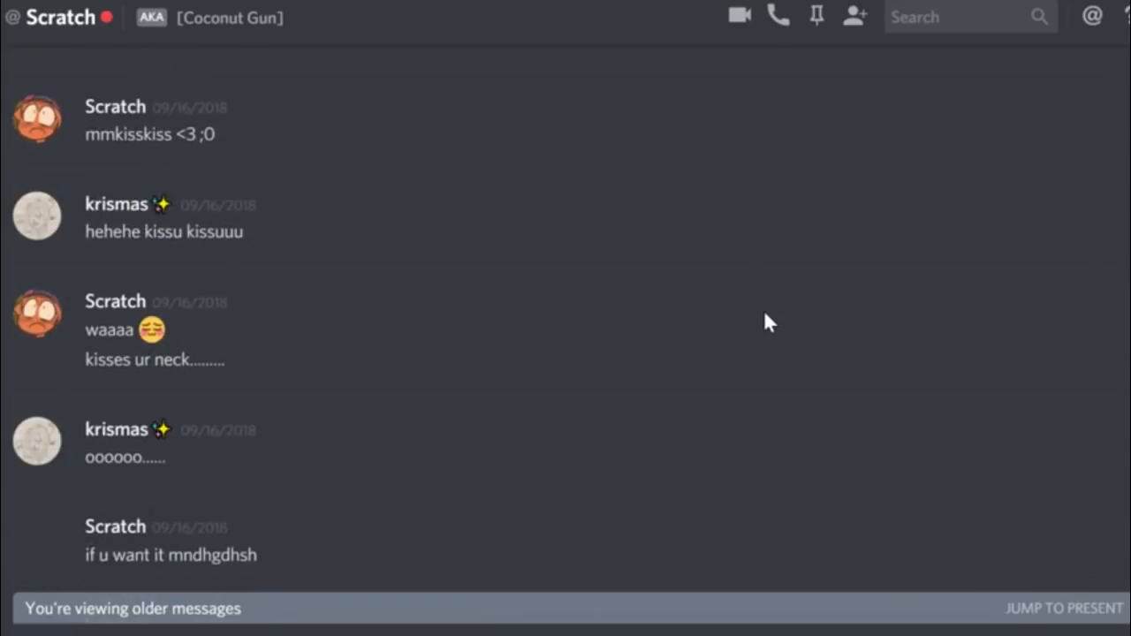
pyautogui.scroll(-3)
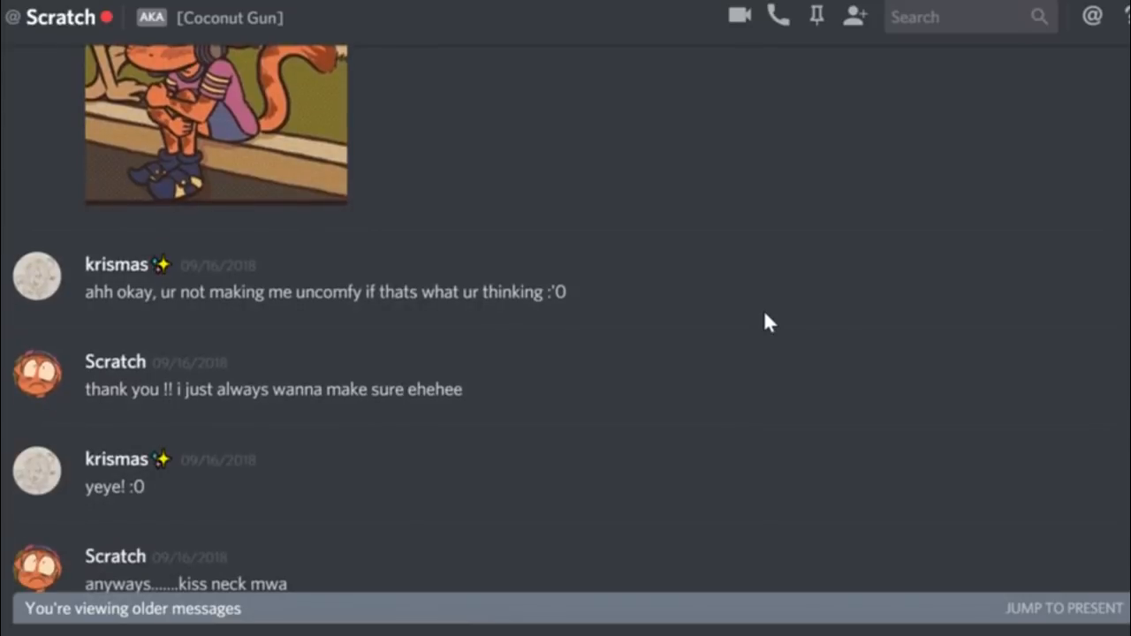
pyautogui.scroll(-3)
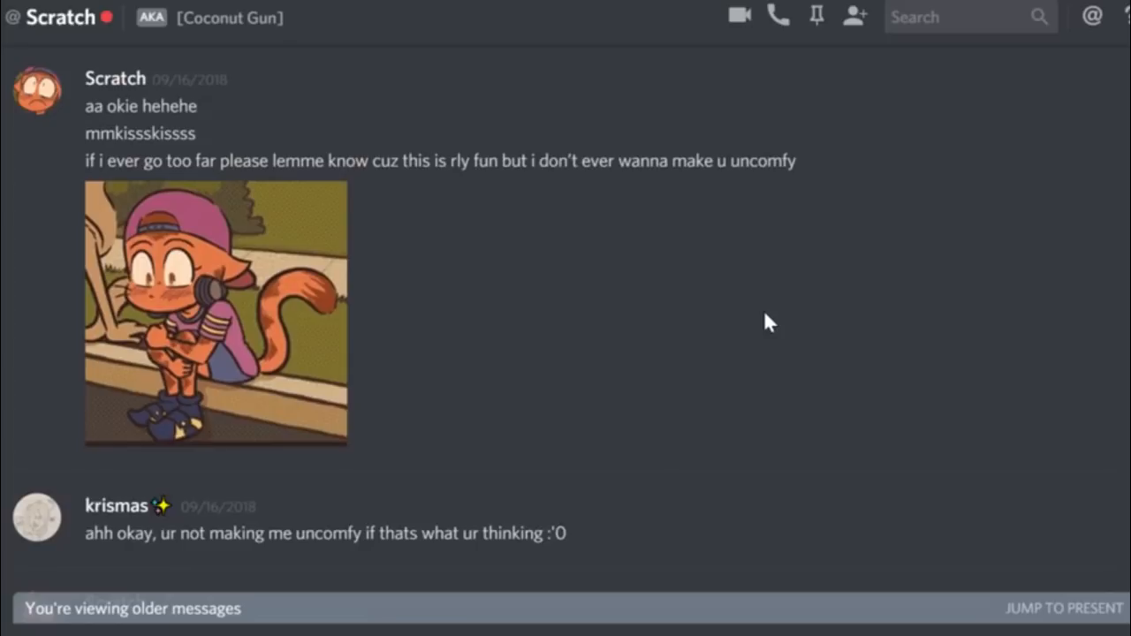
pyautogui.scroll(-3)
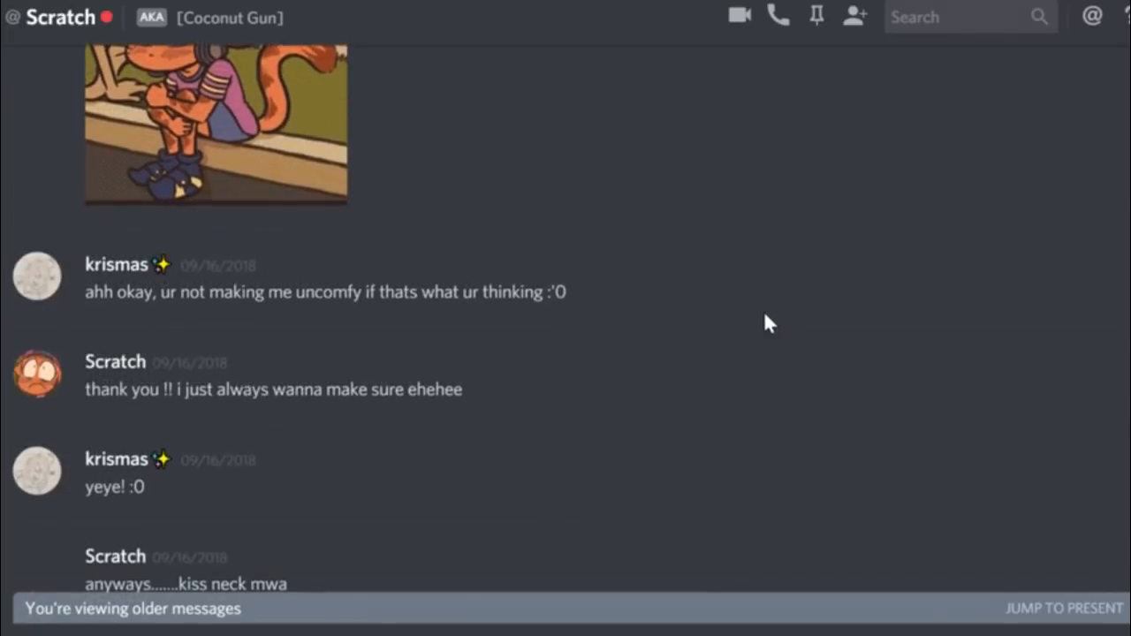
pyautogui.scroll(-3)
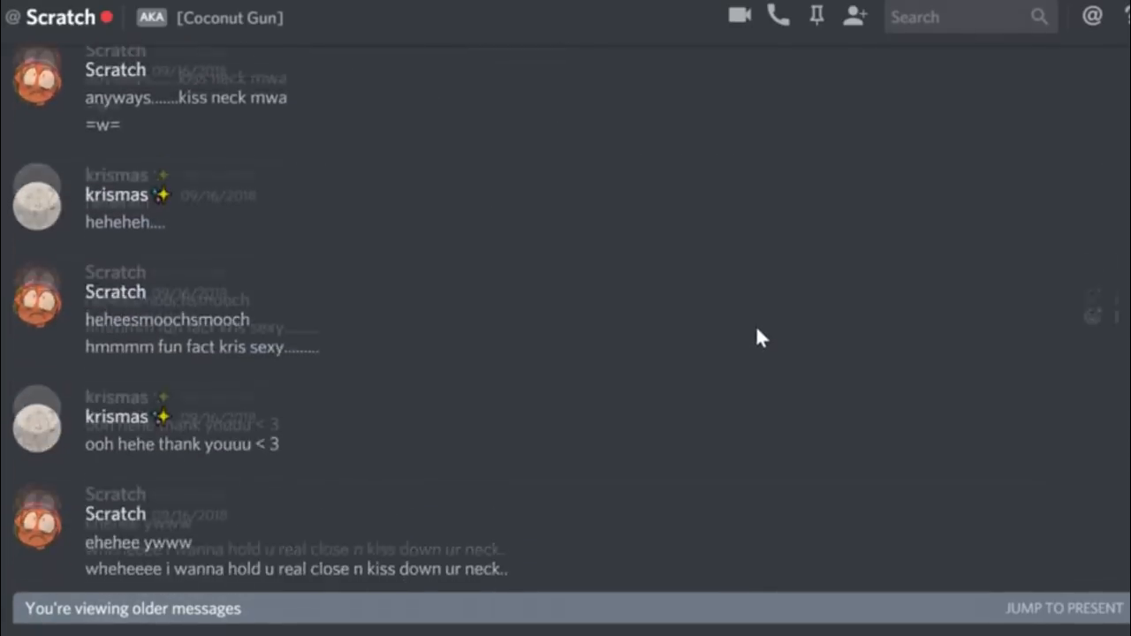
pyautogui.scroll(-3)
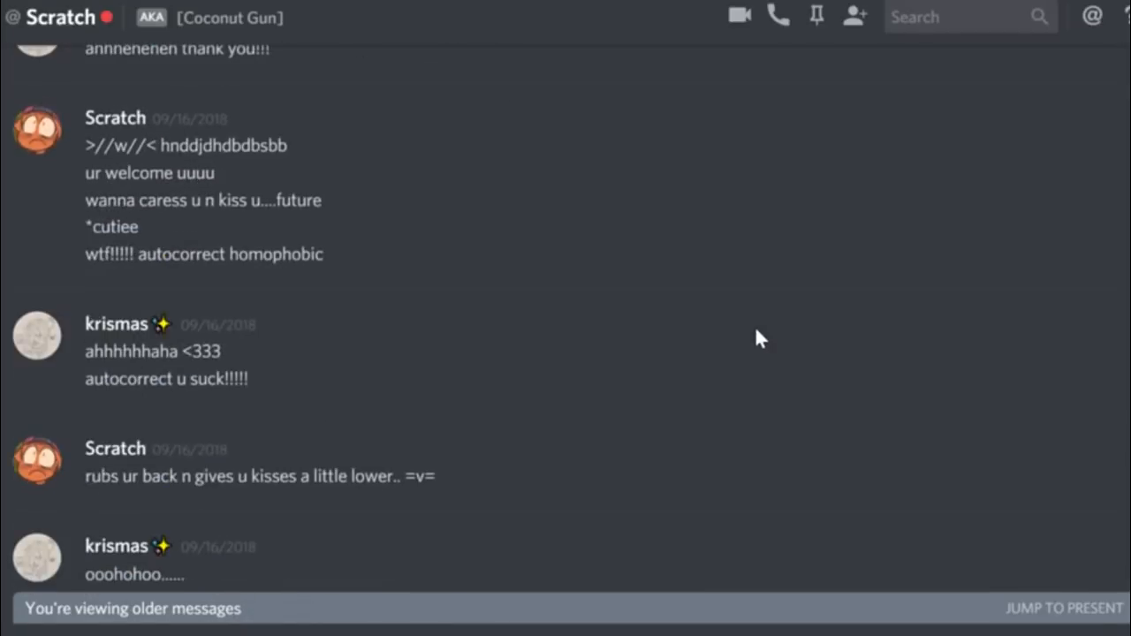
pyautogui.scroll(-3)
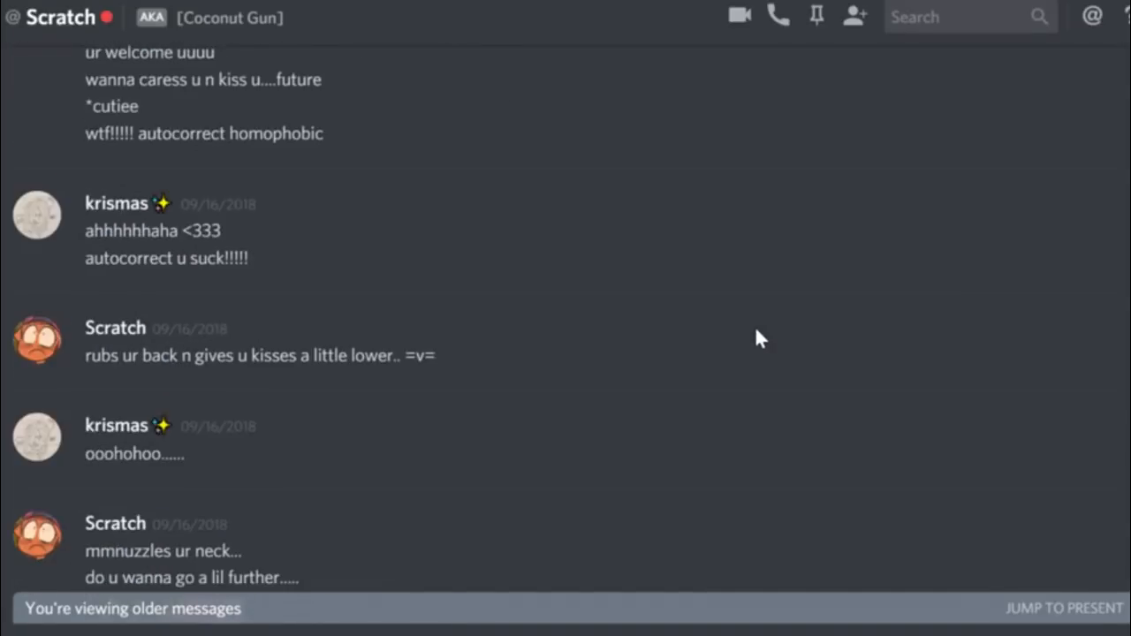
pyautogui.scroll(-3)
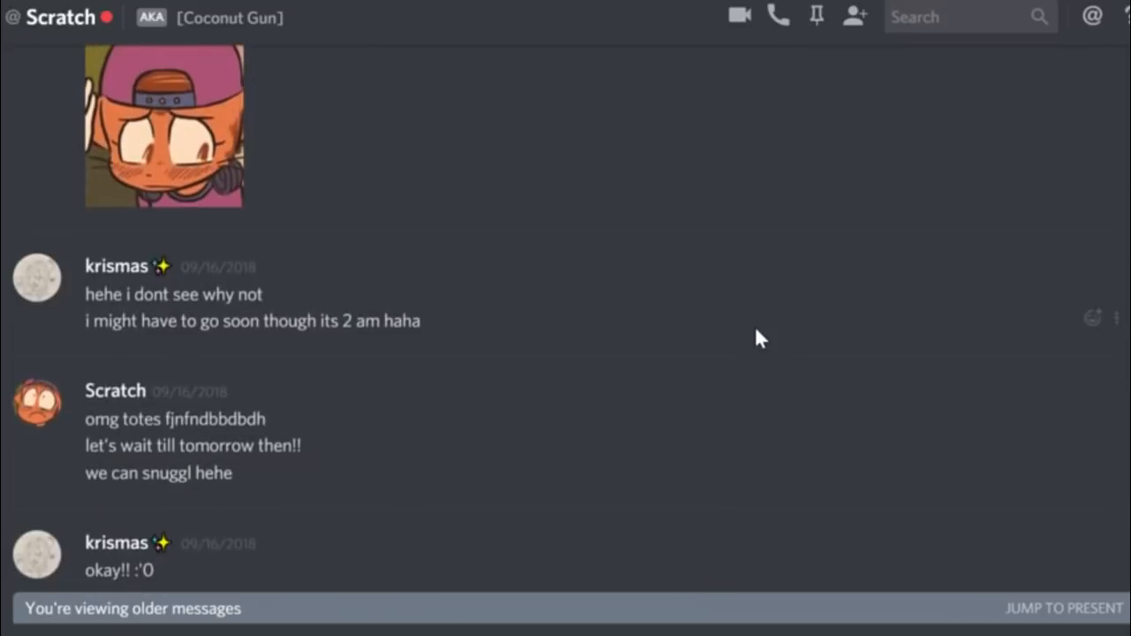
pyautogui.scroll(-3)
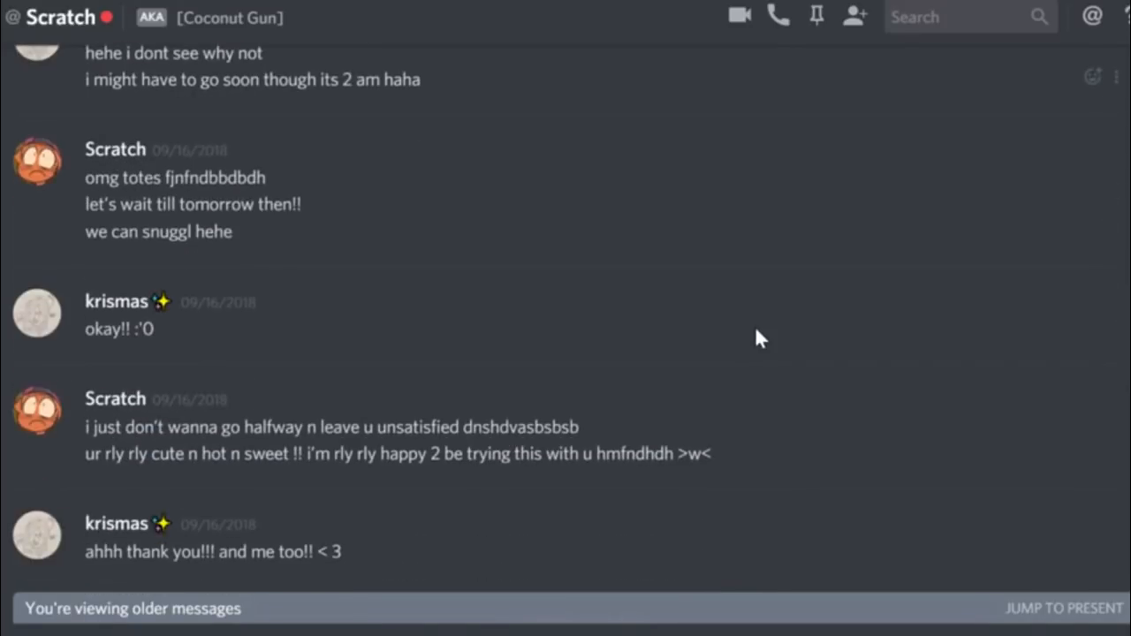
pyautogui.scroll(-3)
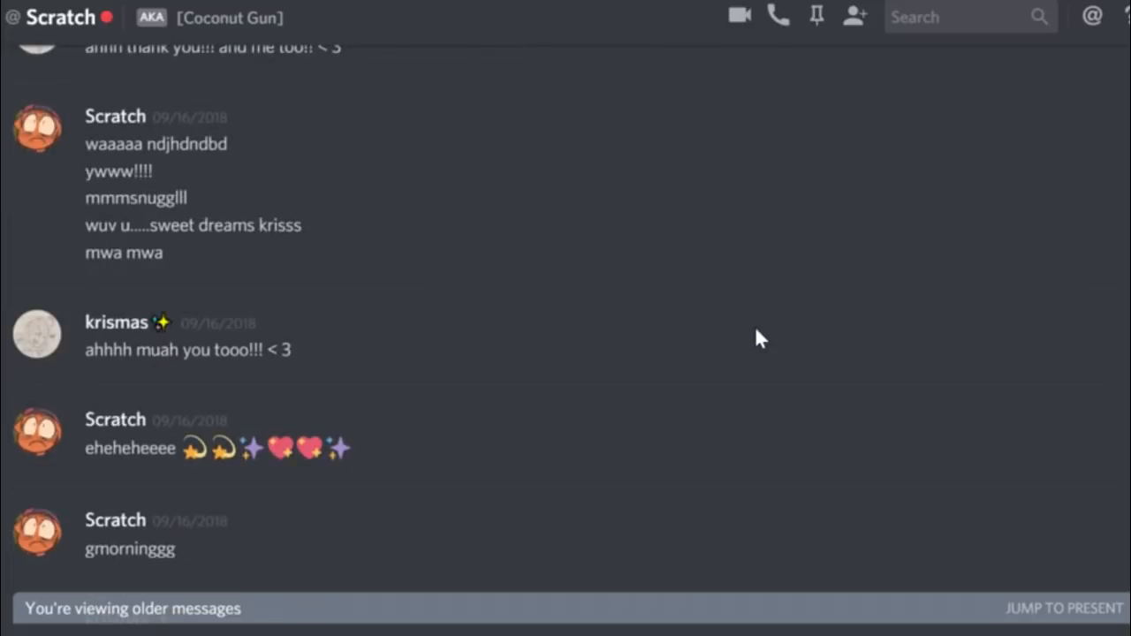
pyautogui.scroll(-3)
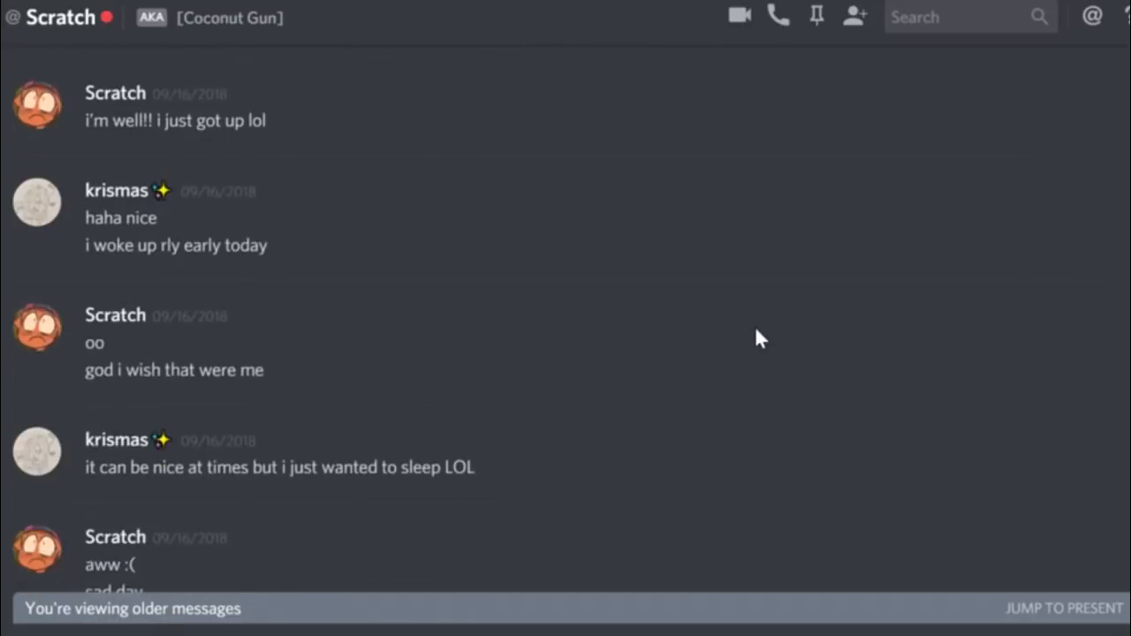
pyautogui.scroll(-3)
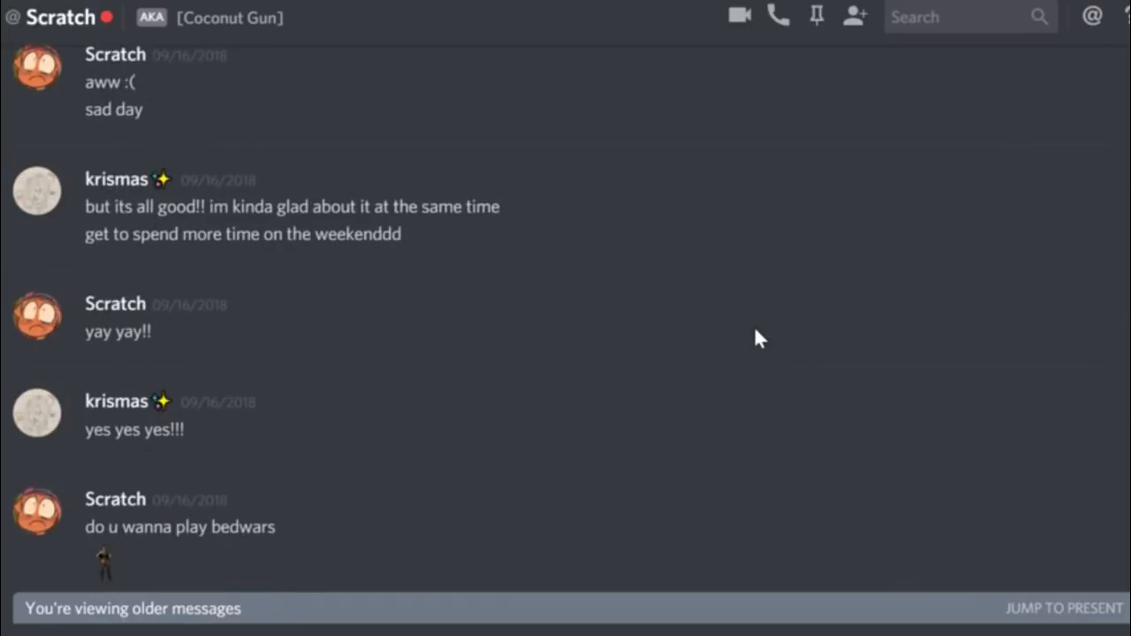
pyautogui.scroll(-3)
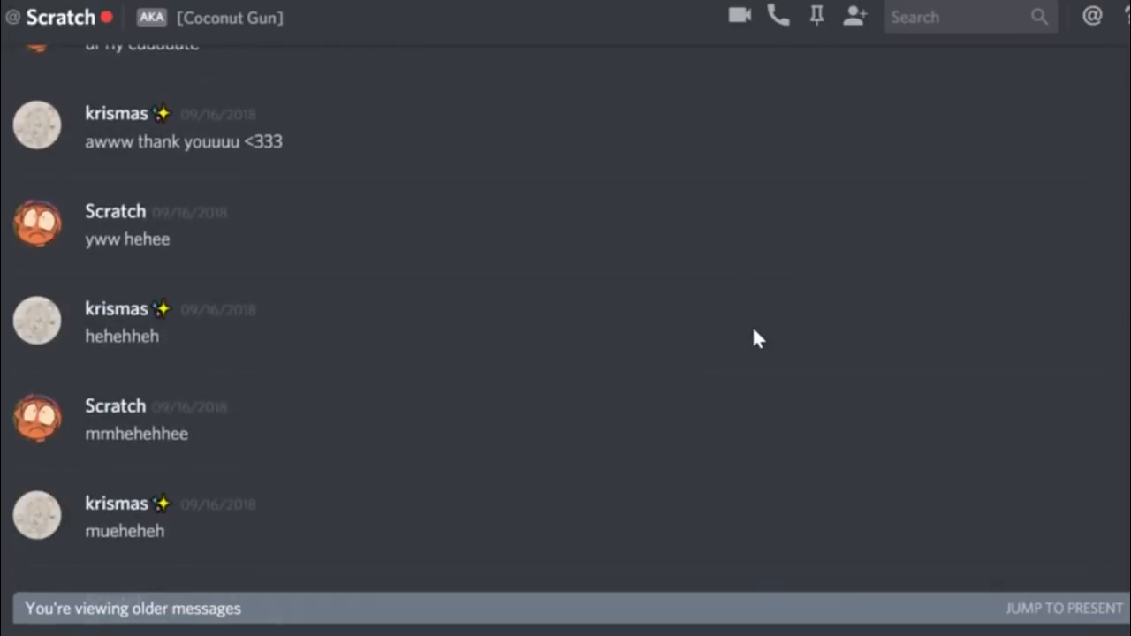
pyautogui.scroll(-3)
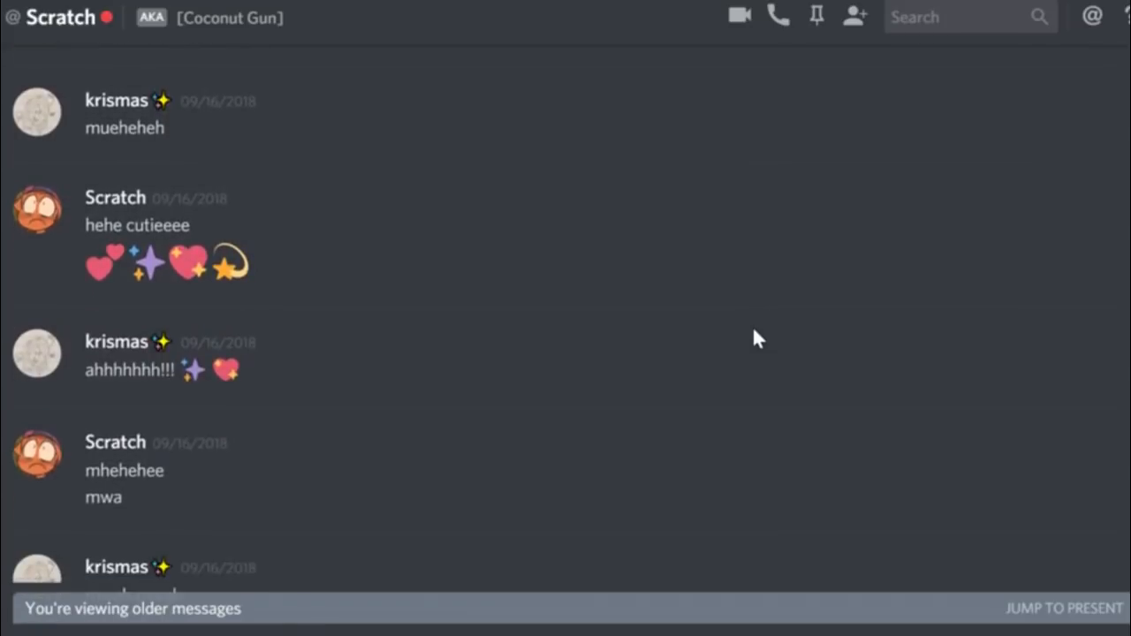
pyautogui.scroll(-3)
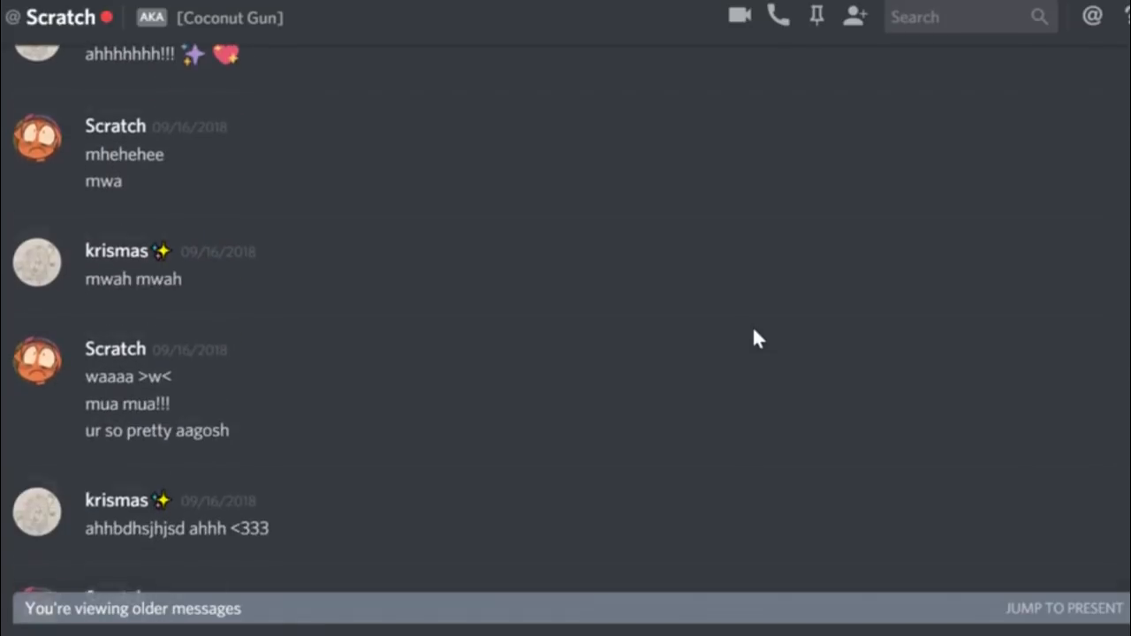
pyautogui.scroll(-3)
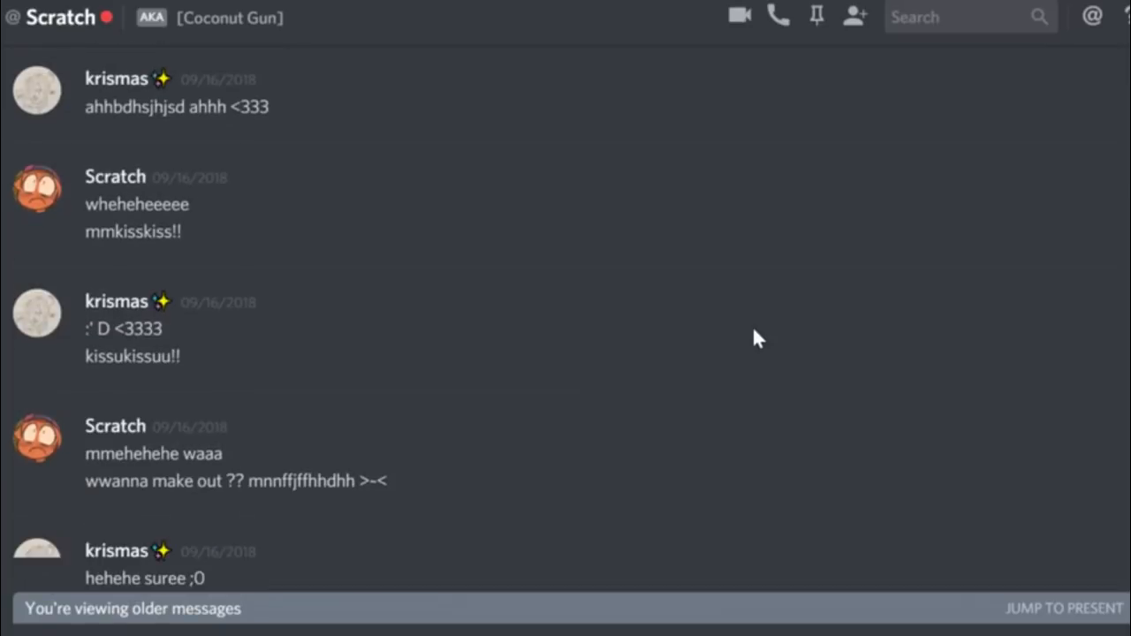
pyautogui.scroll(-3)
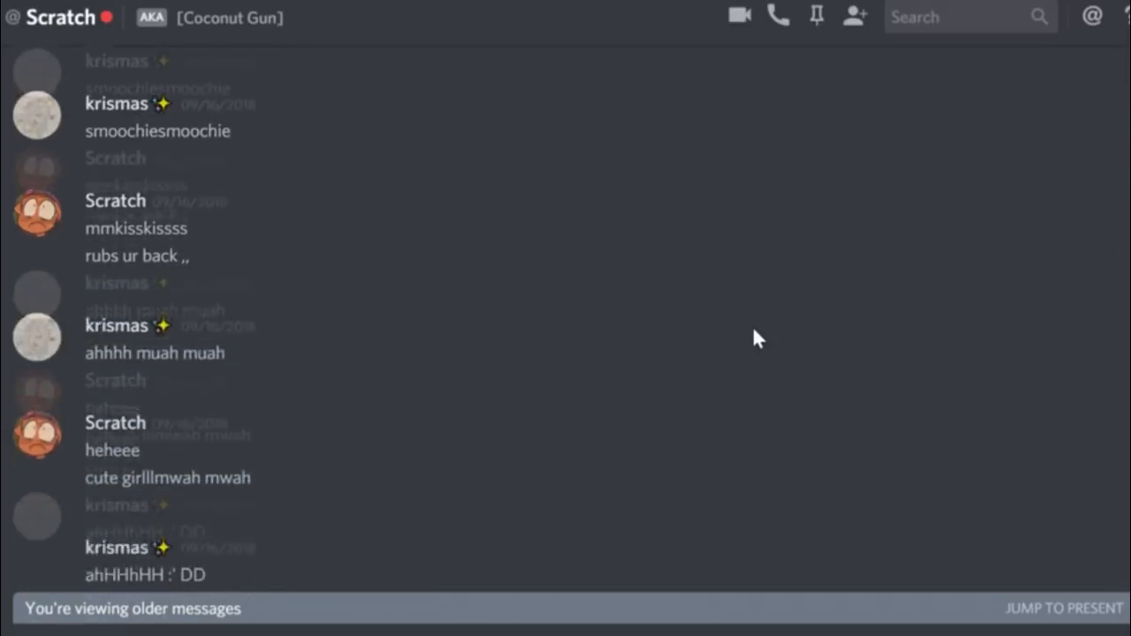
pyautogui.scroll(-3)
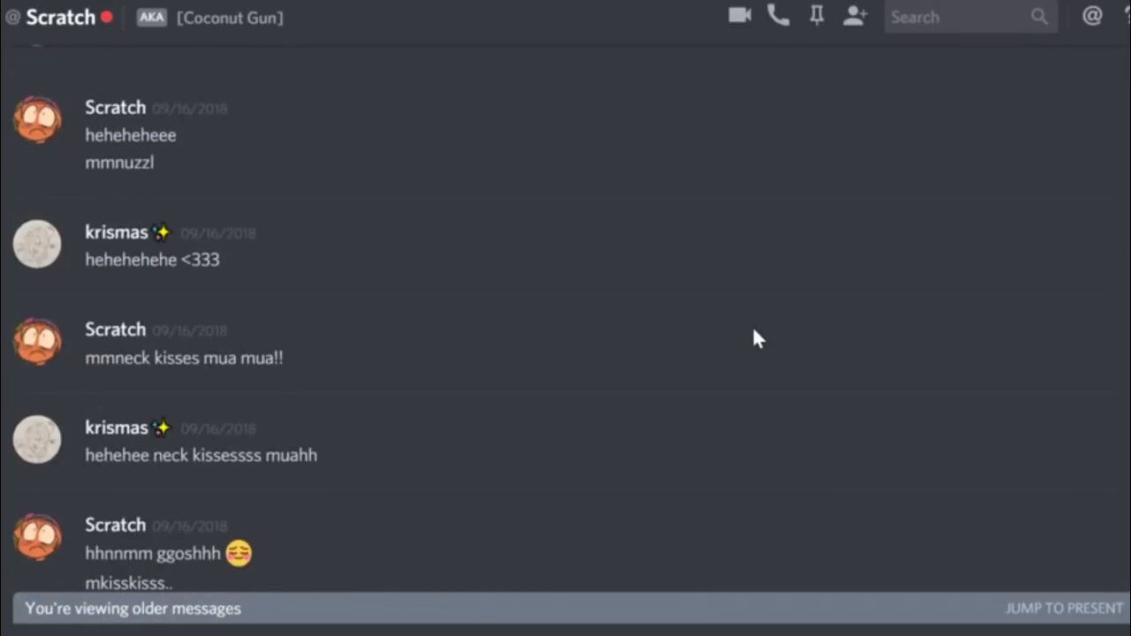
pyautogui.scroll(-3)
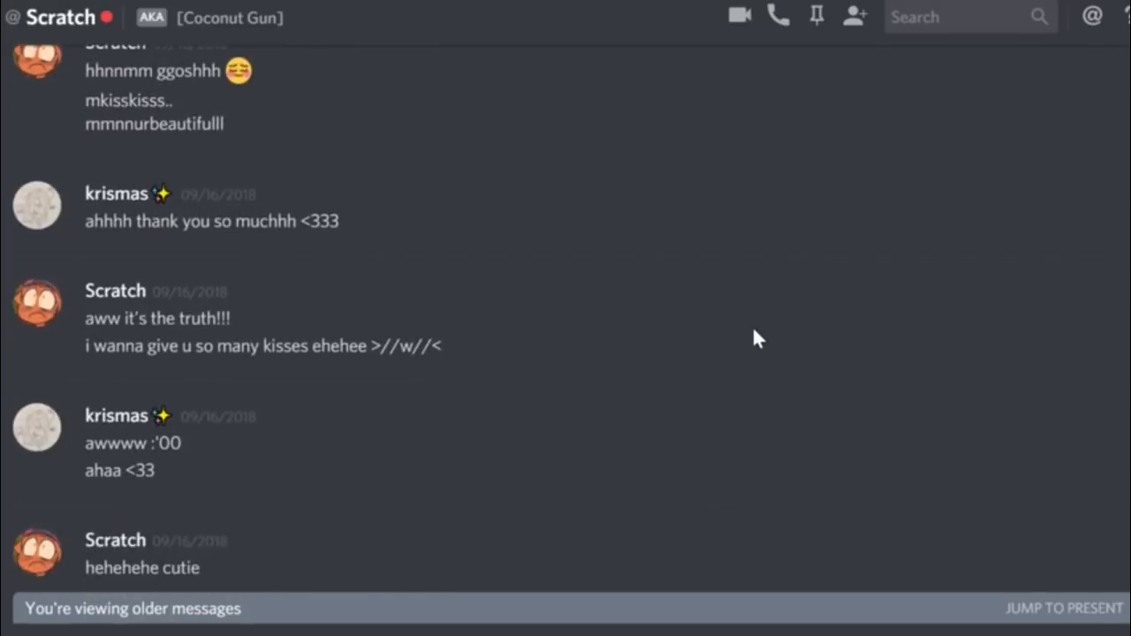
pyautogui.scroll(-3)
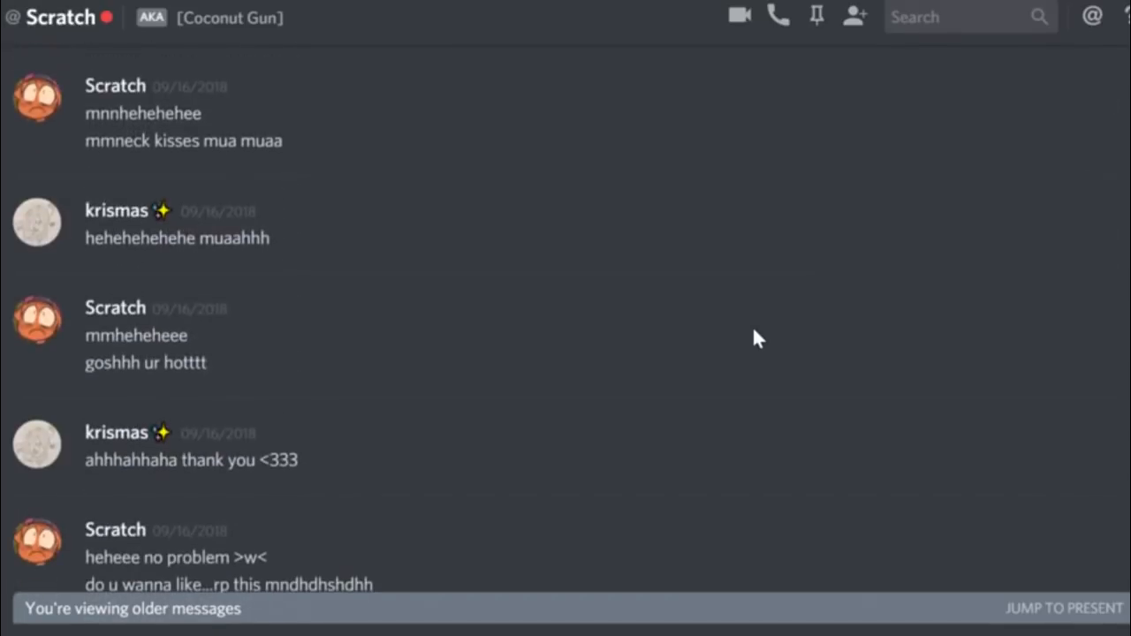
pyautogui.scroll(-3)
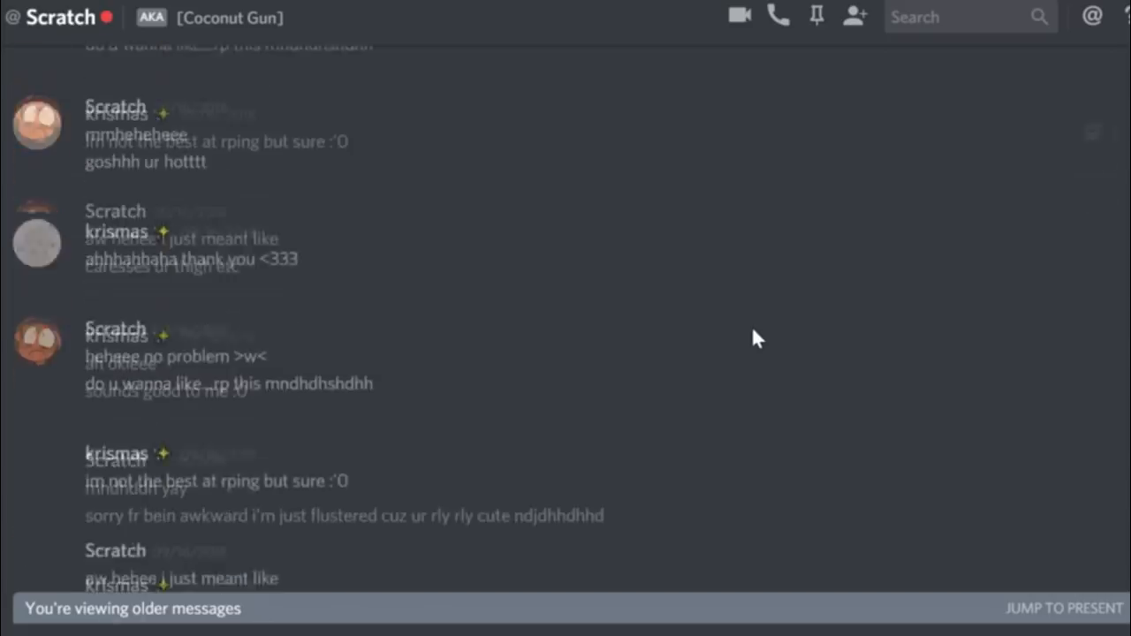
pyautogui.scroll(-3)
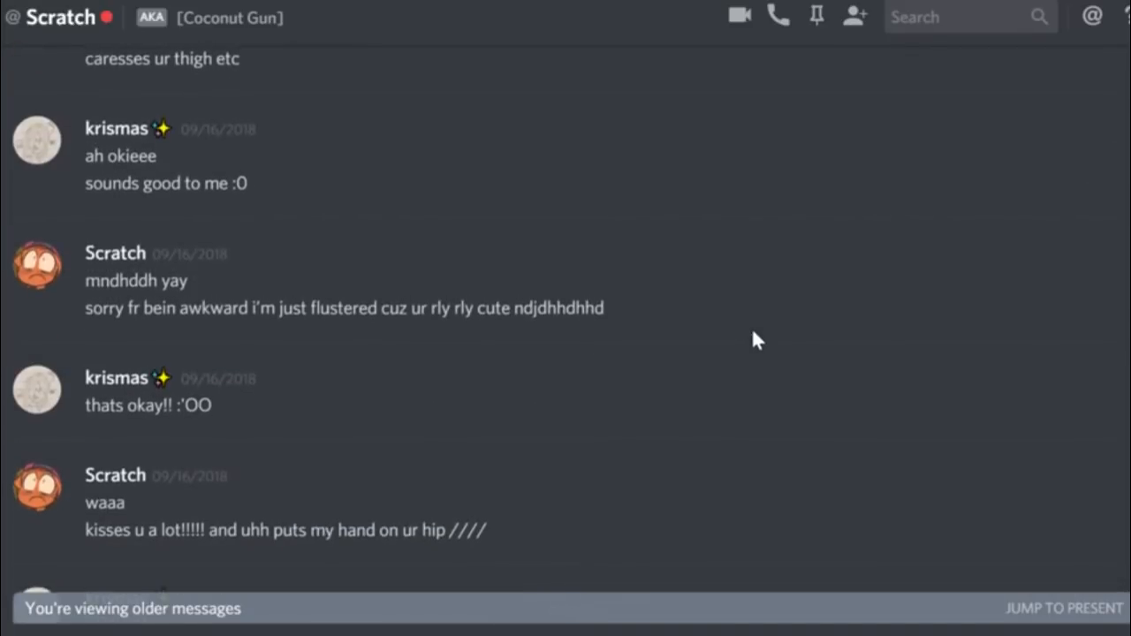
pyautogui.scroll(-3)
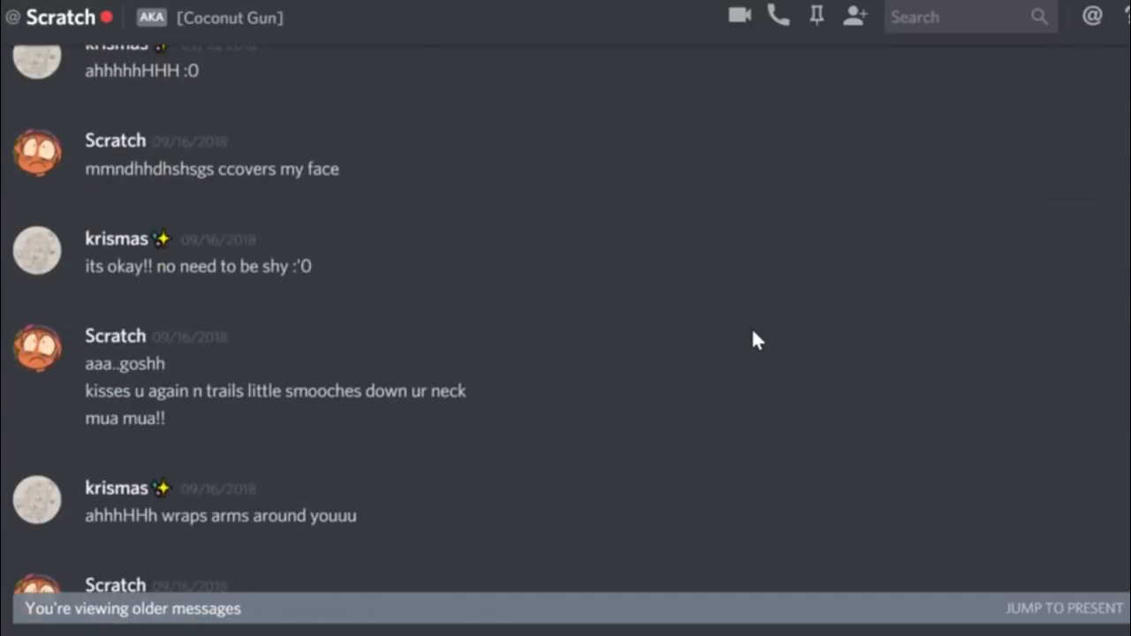
pyautogui.scroll(-3)
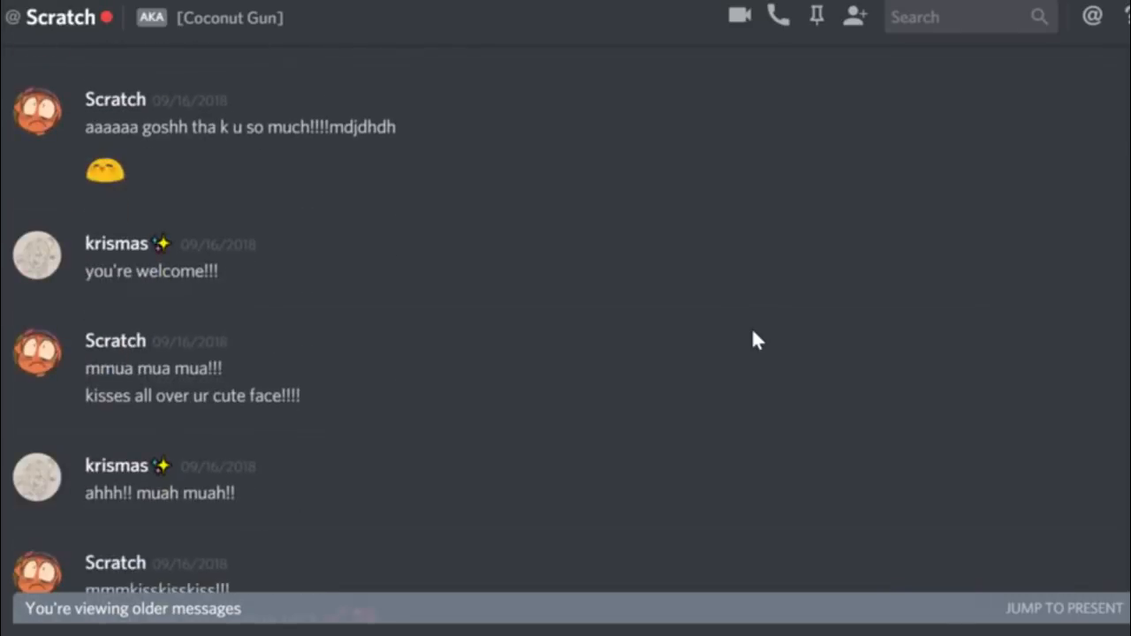
pyautogui.scroll(-3)
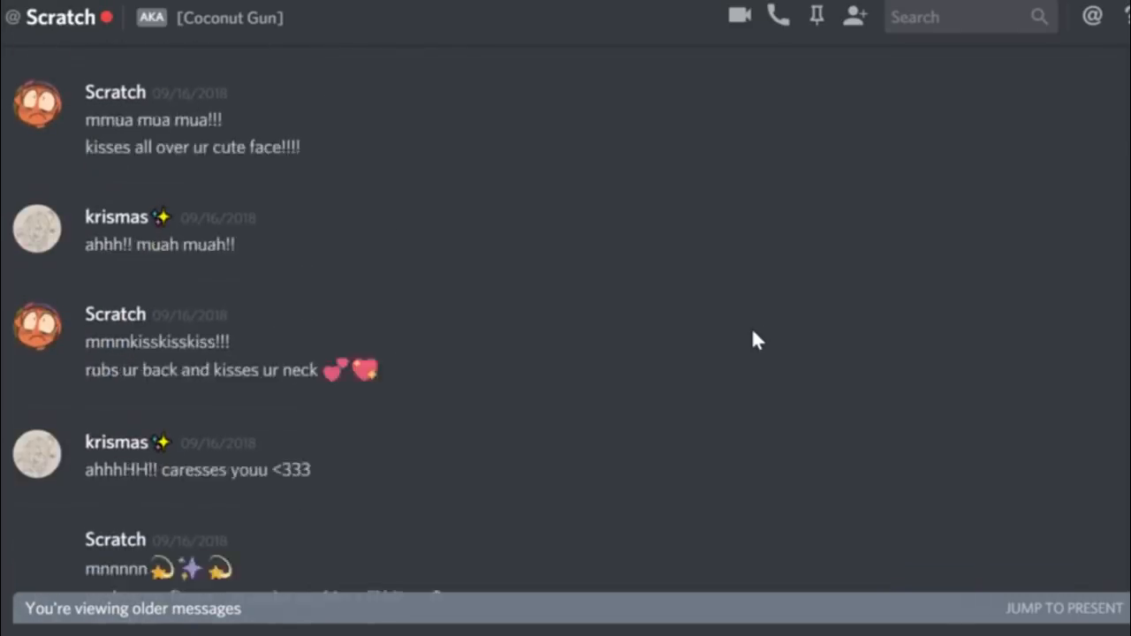
pyautogui.scroll(-3)
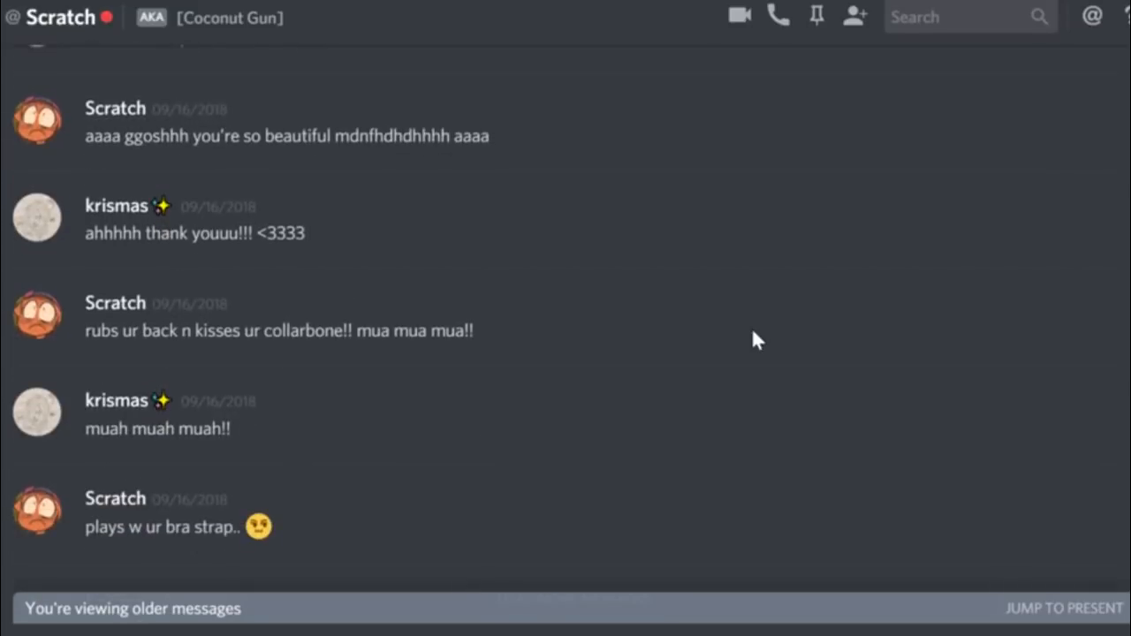
pyautogui.scroll(-3)
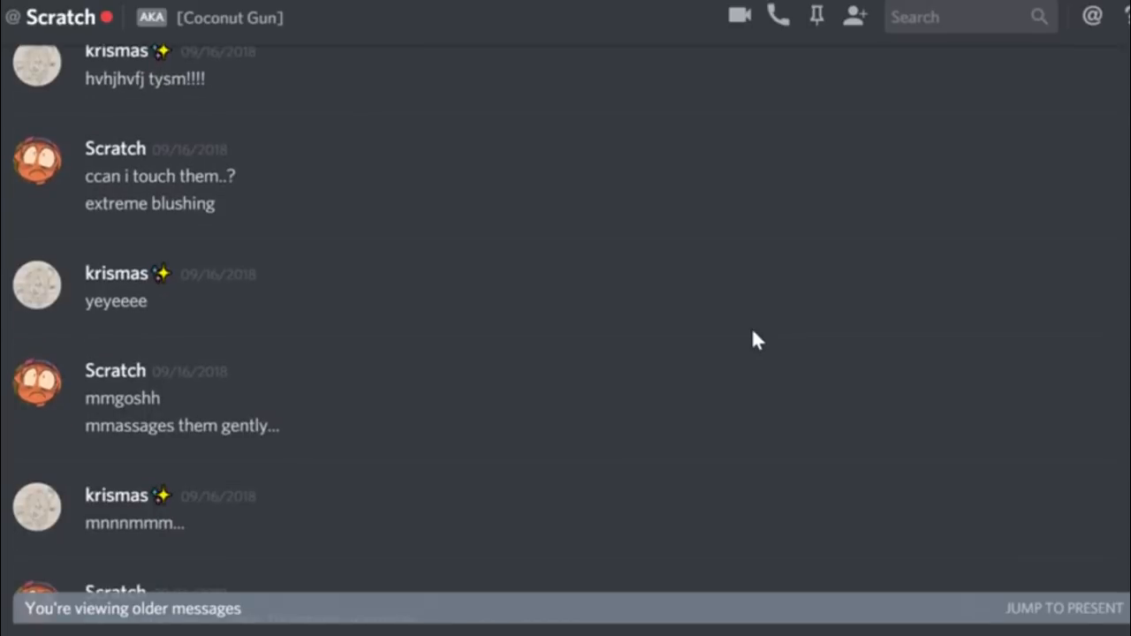
pyautogui.scroll(-3)
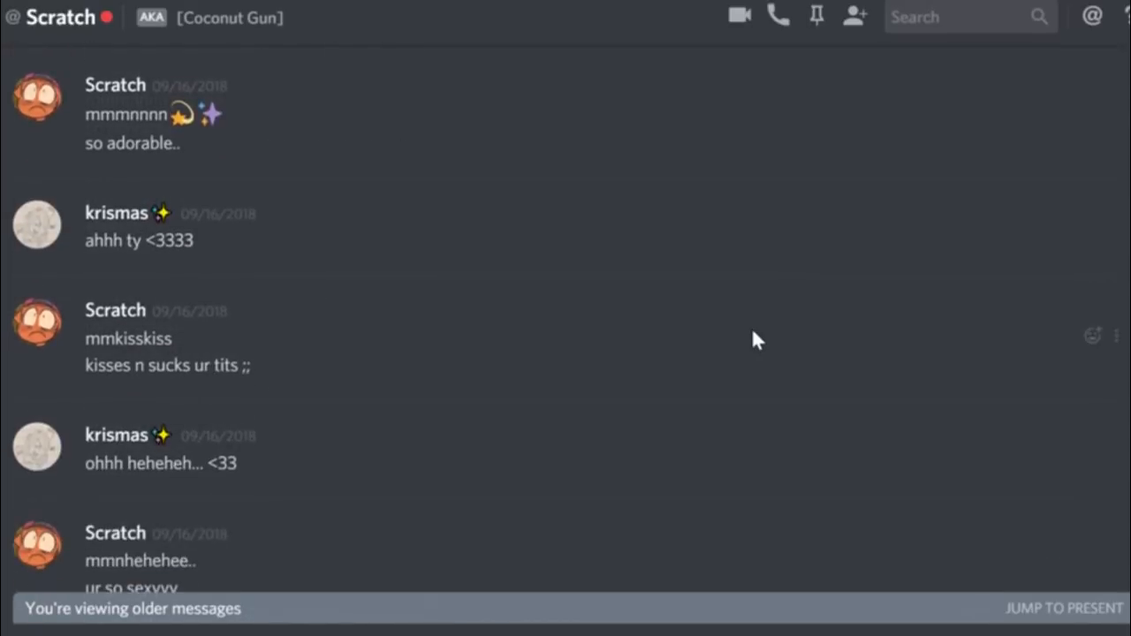
pyautogui.scroll(-3)
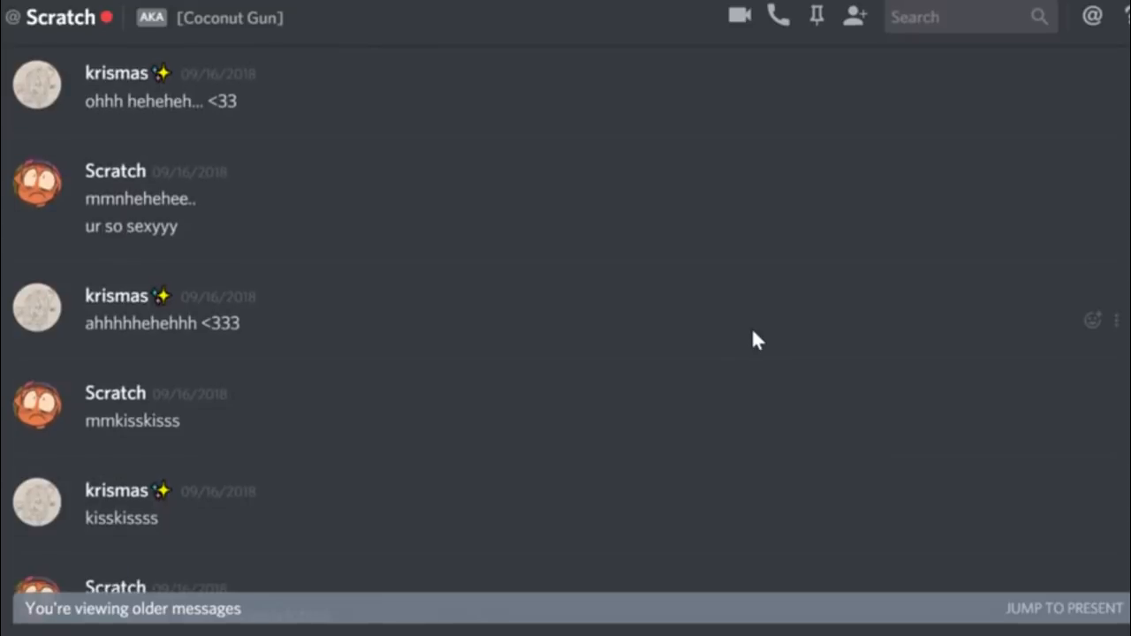
pyautogui.scroll(-3)
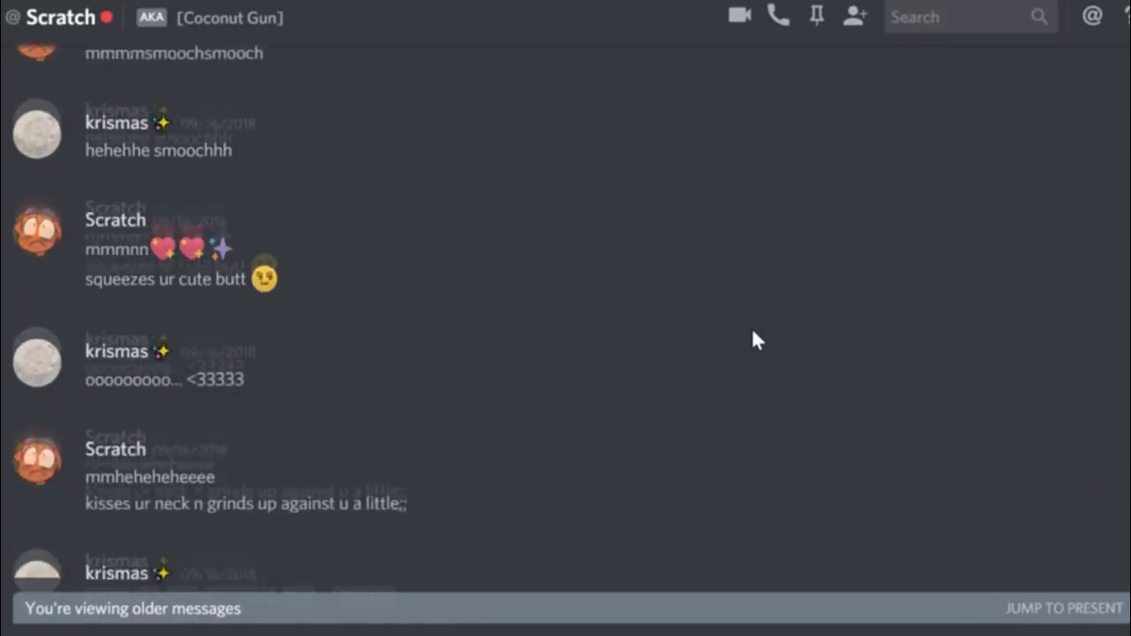
pyautogui.scroll(-3)
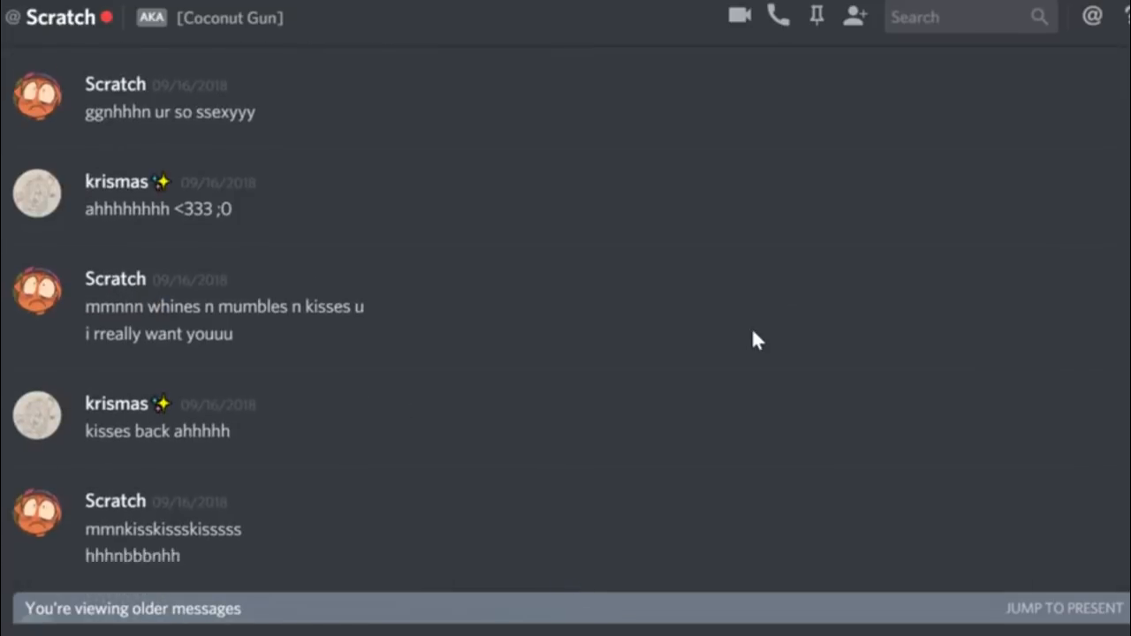
pyautogui.scroll(-3)
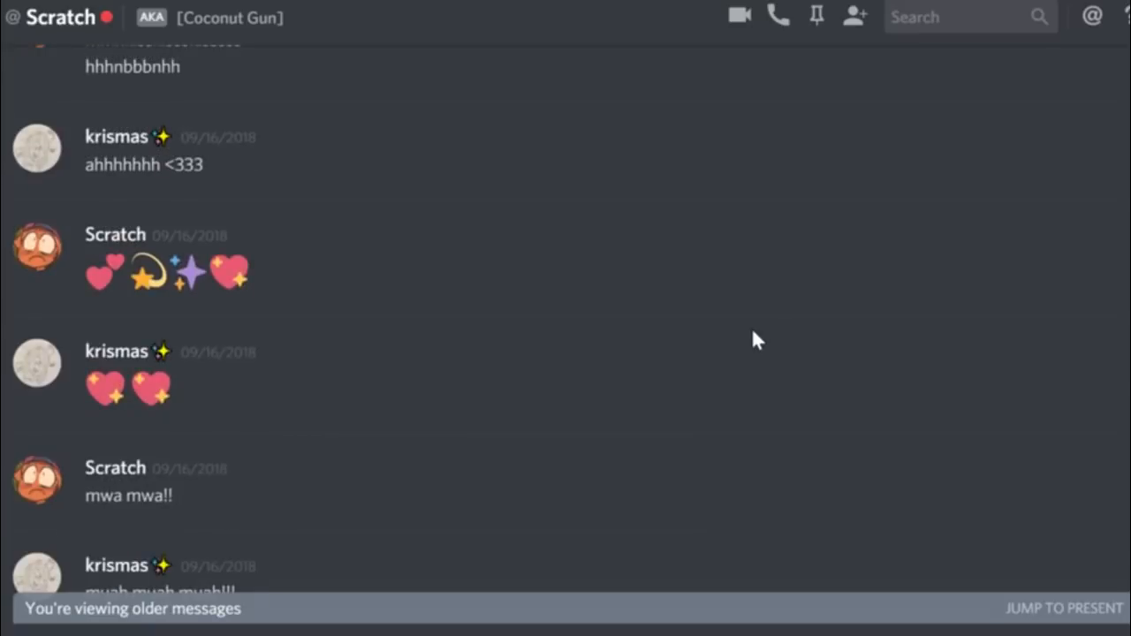
pyautogui.scroll(-3)
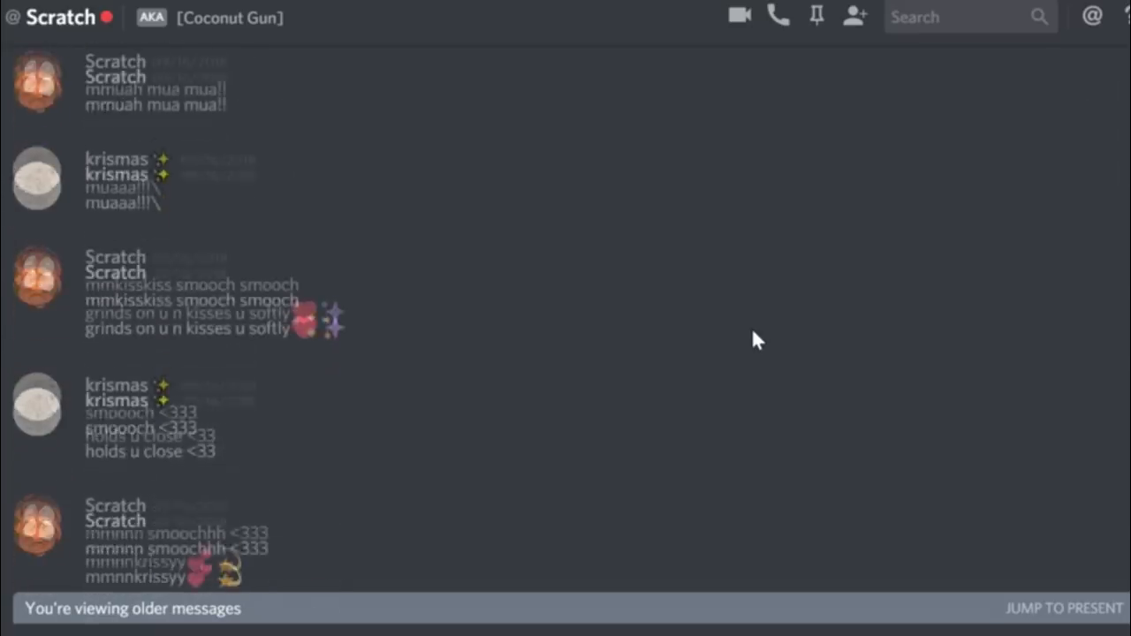
pyautogui.scroll(-3)
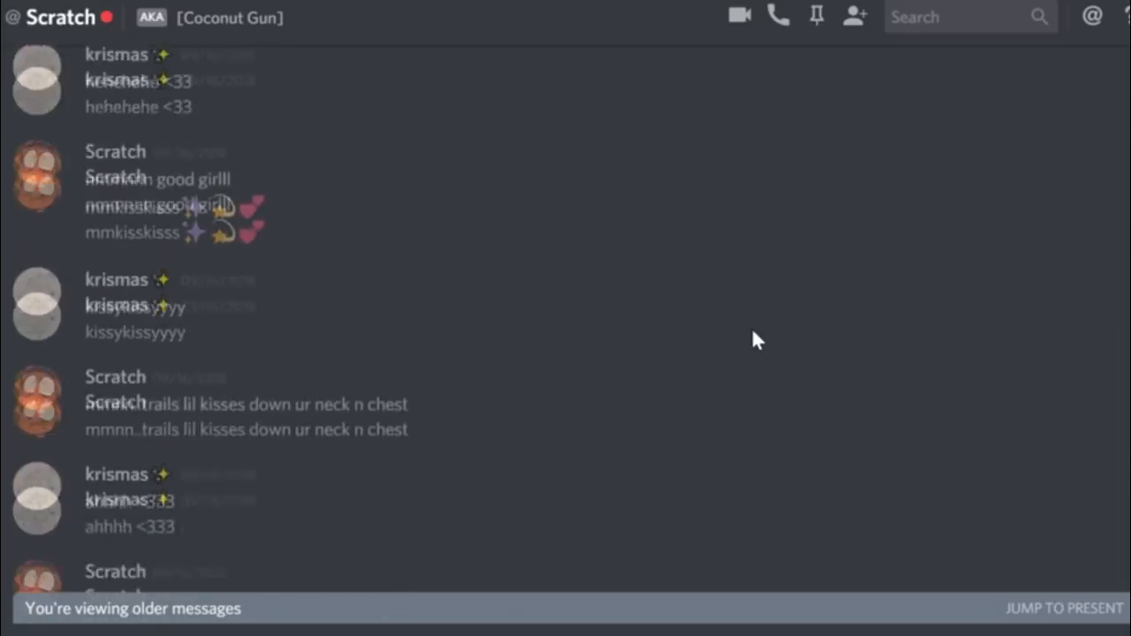
pyautogui.scroll(-3)
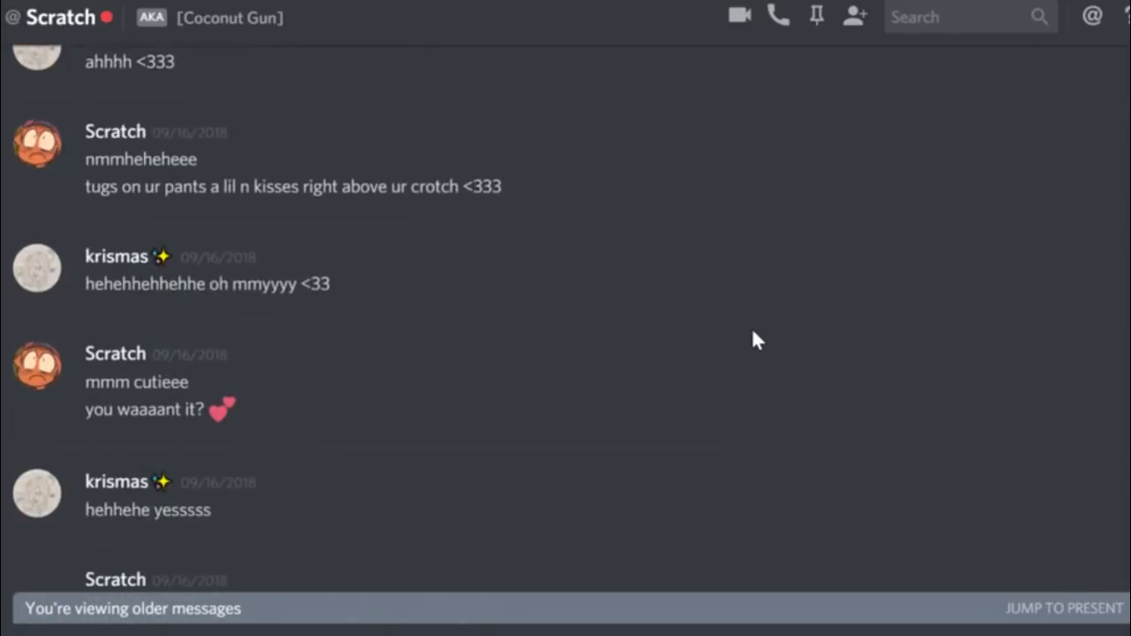
pyautogui.scroll(-3)
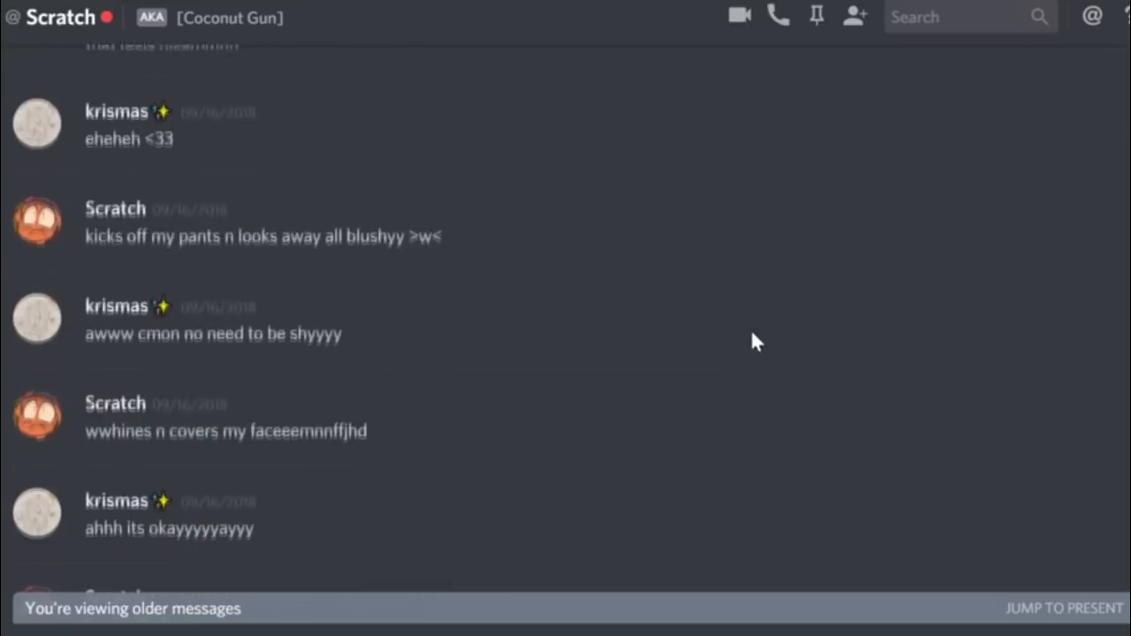
pyautogui.scroll(-3)
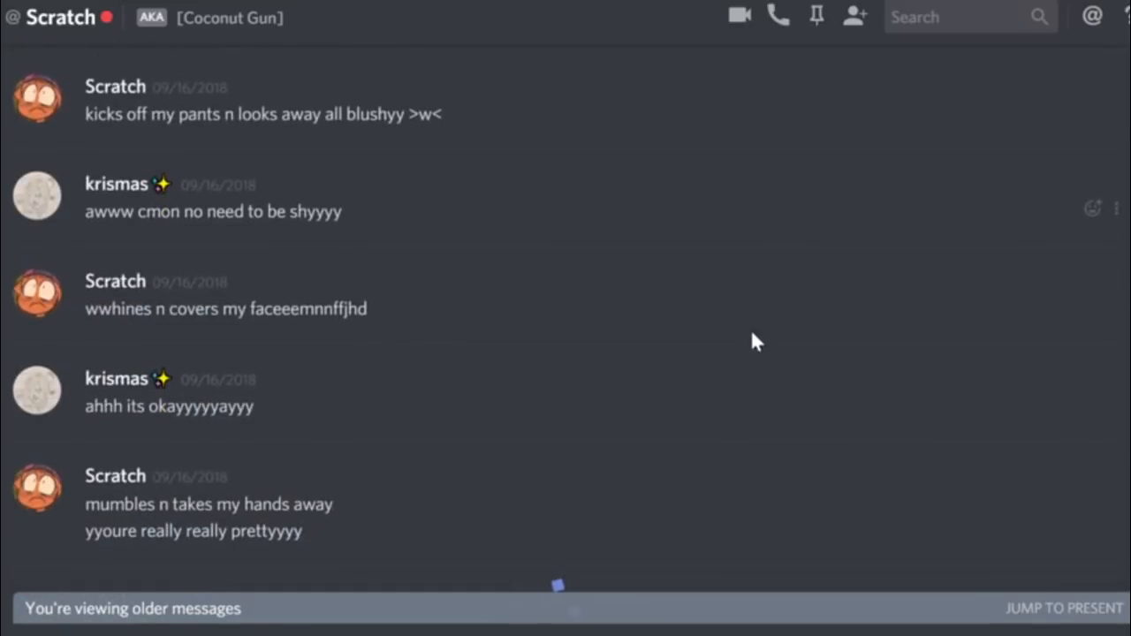
pyautogui.scroll(-3)
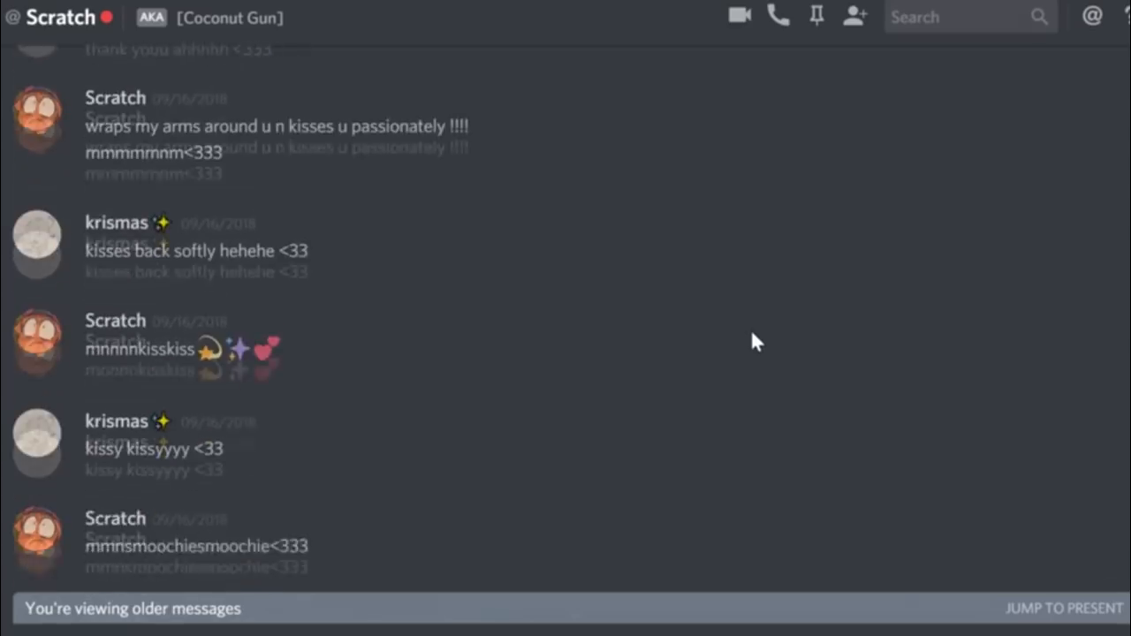
pyautogui.scroll(-3)
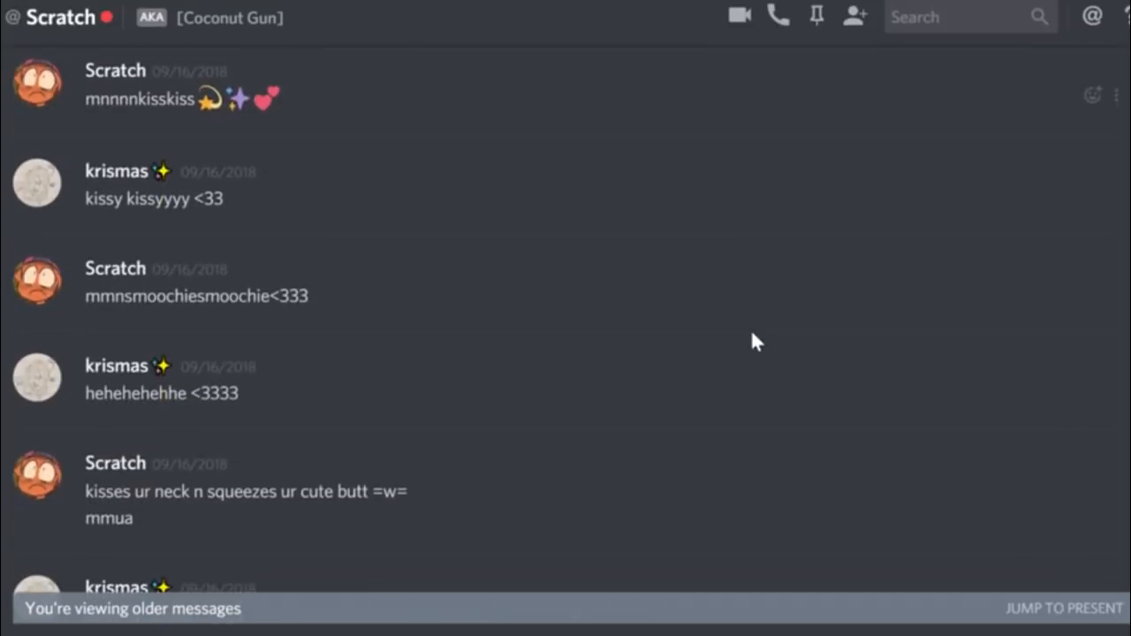
pyautogui.scroll(-3)
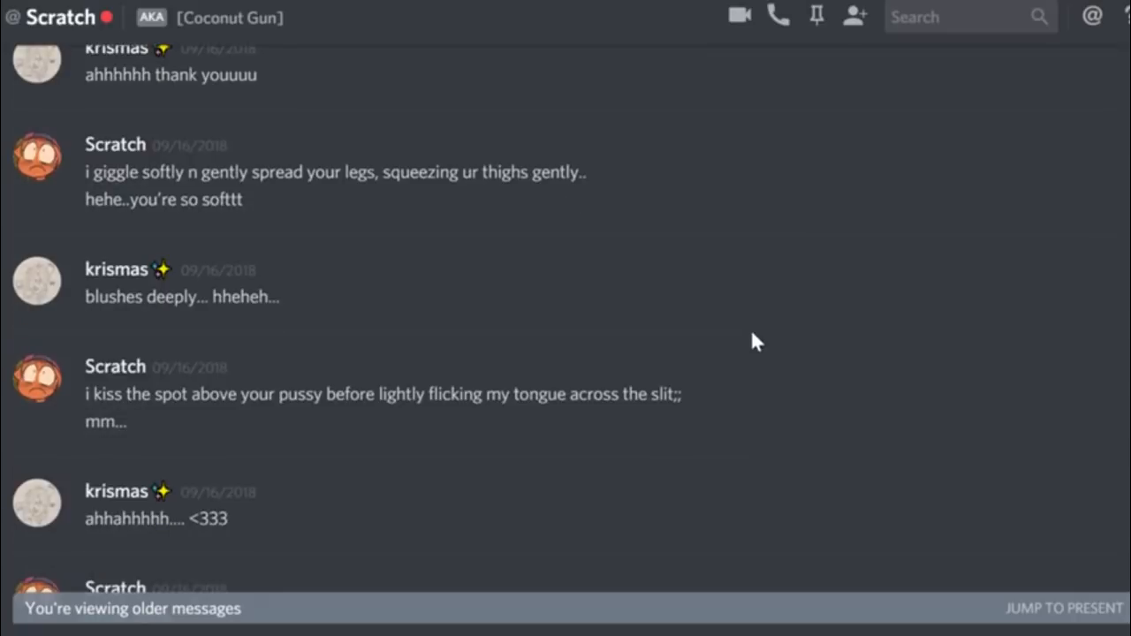
pyautogui.scroll(-3)
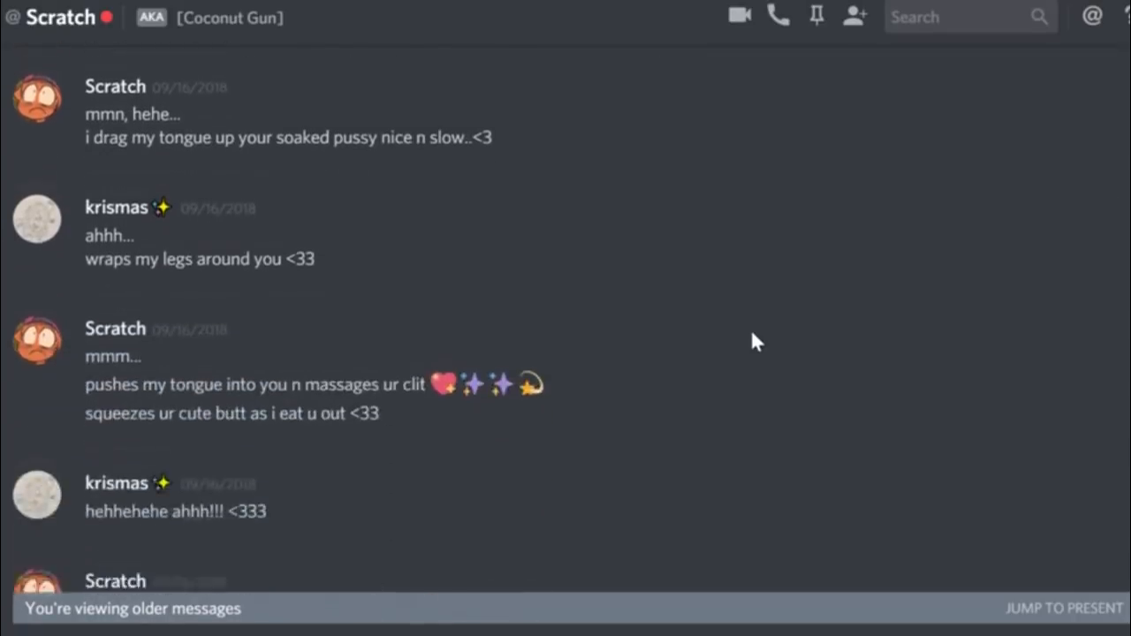
pyautogui.scroll(-3)
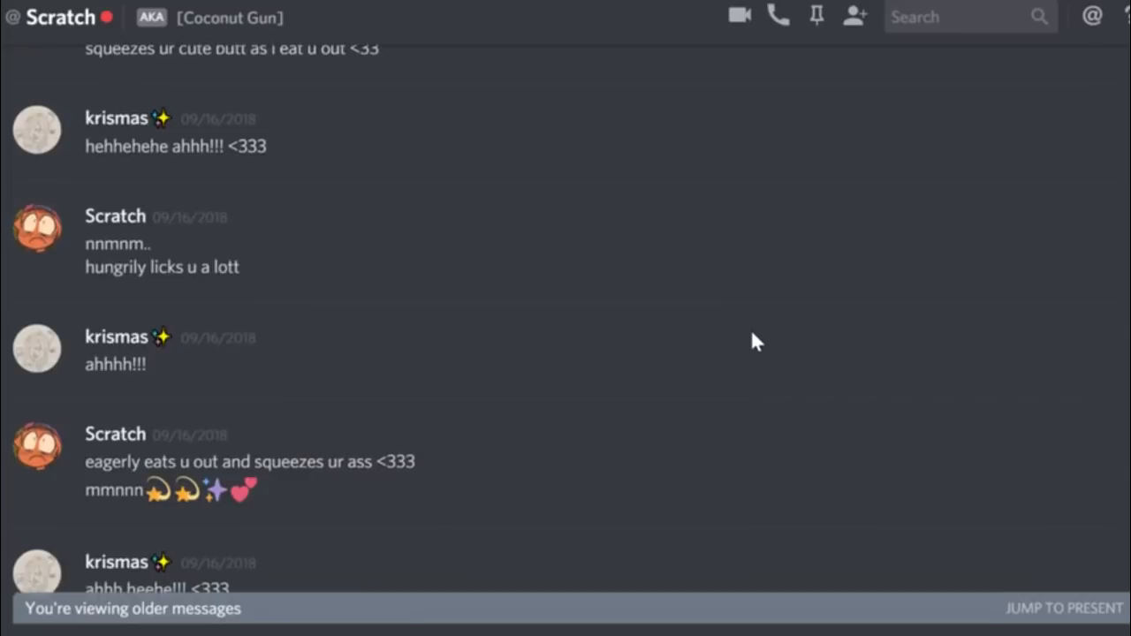
pyautogui.scroll(-3)
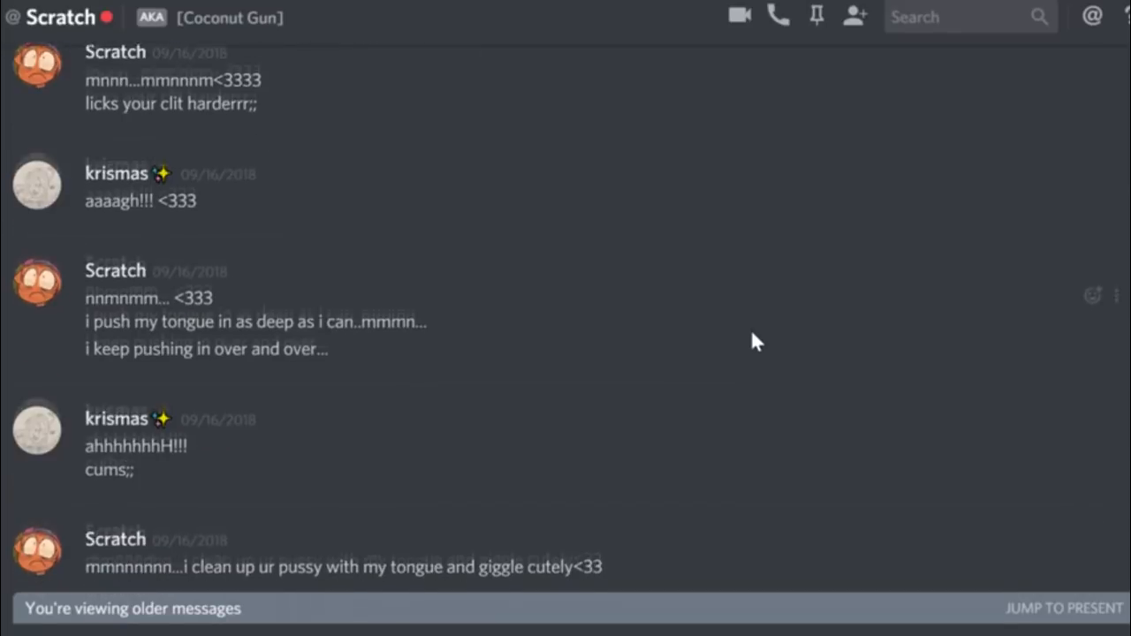
pyautogui.scroll(-3)
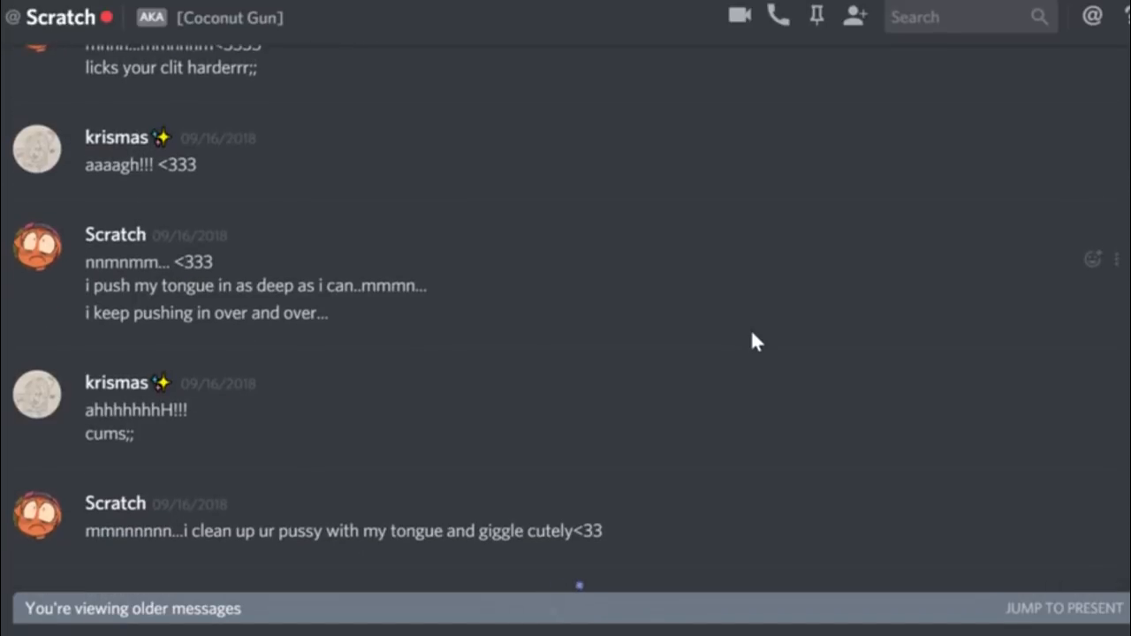